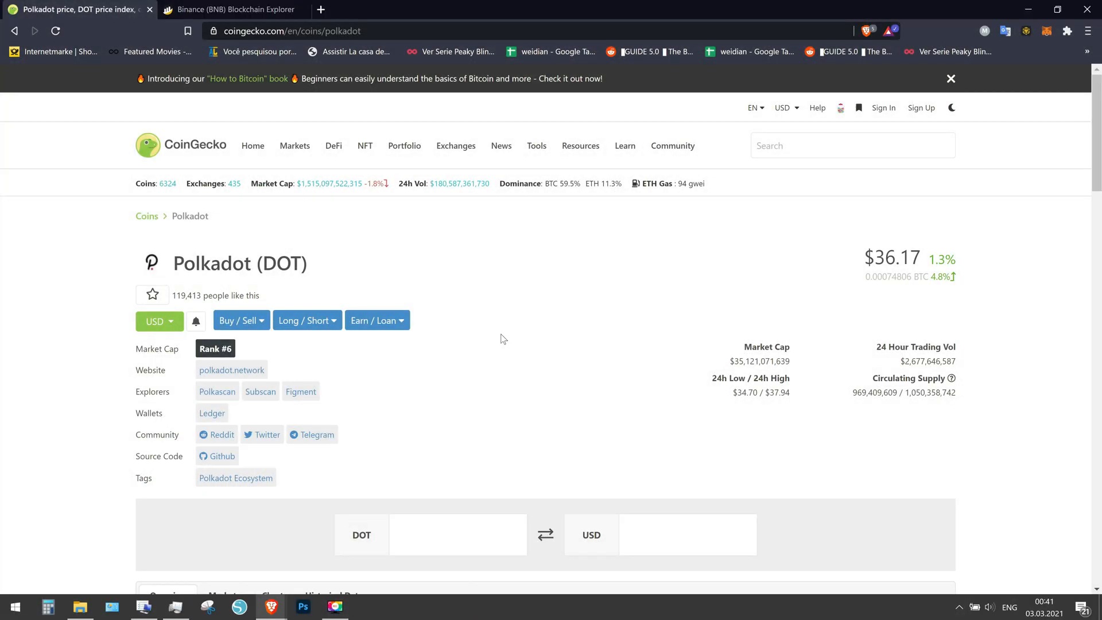
pyautogui.moveTo(353, 225)
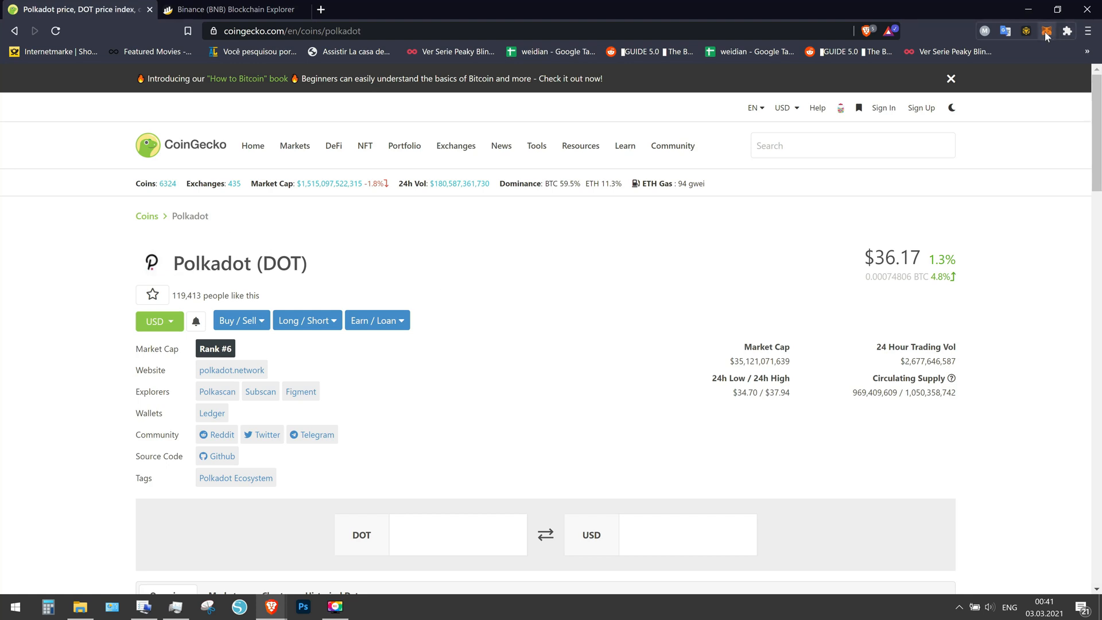
# Step: Check MetaMask's network list and keep Smart Chain as the active network
pyautogui.click(1046, 31)
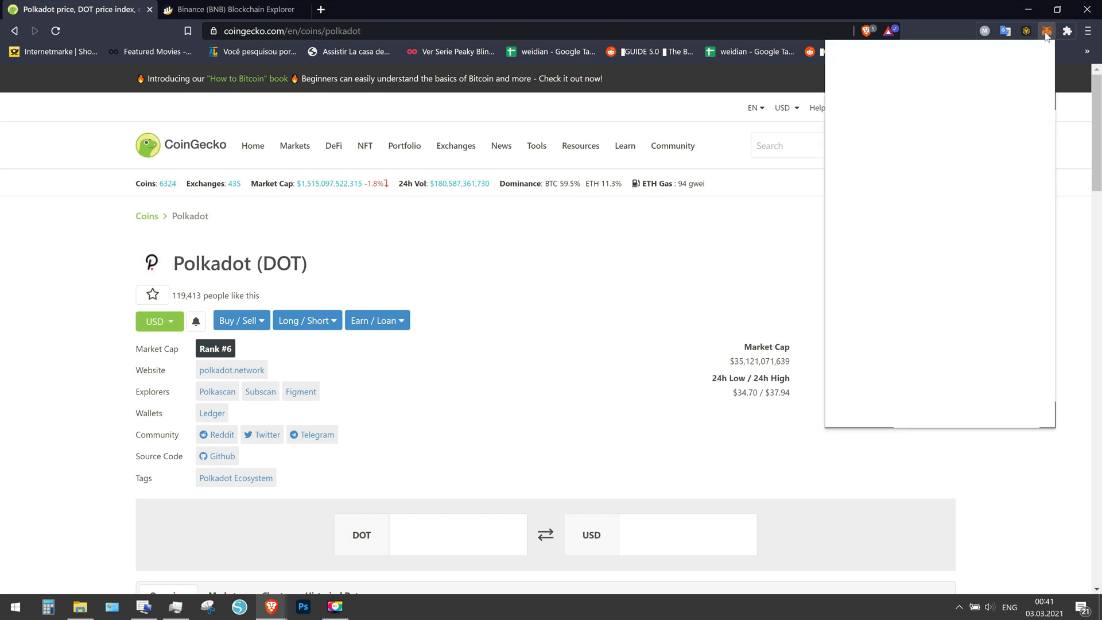
pyautogui.click(1046, 30)
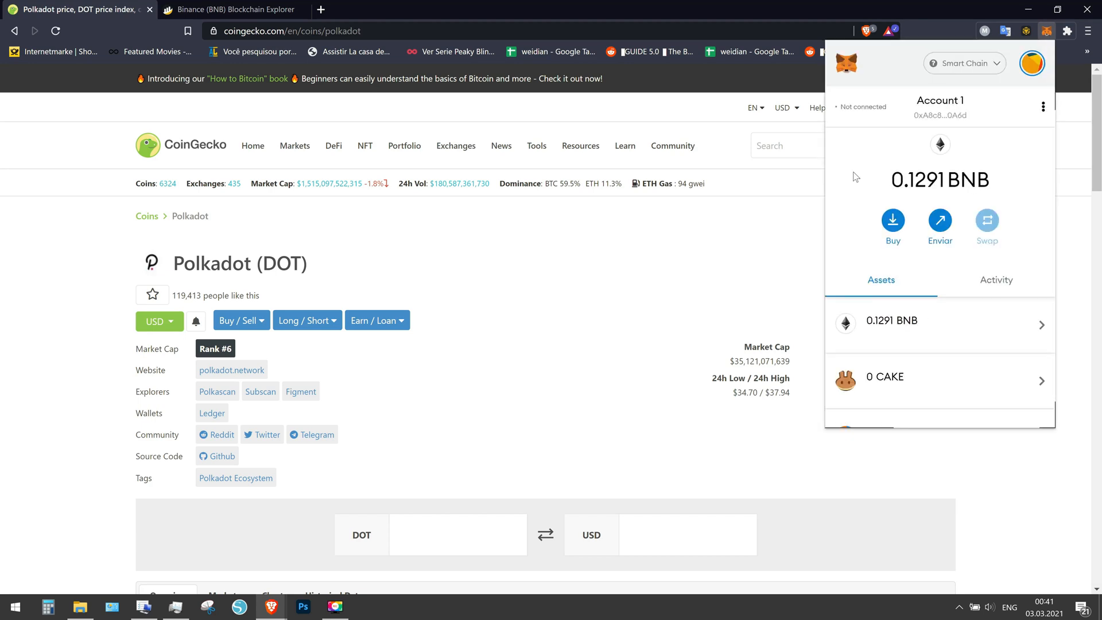
pyautogui.moveTo(851, 75)
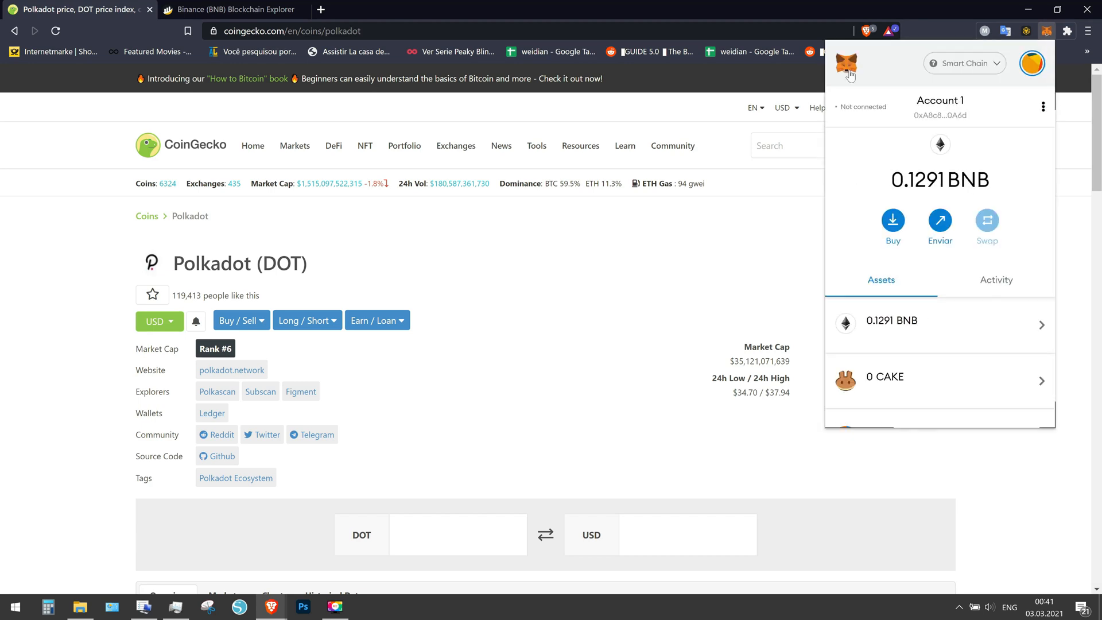
pyautogui.moveTo(546, 311)
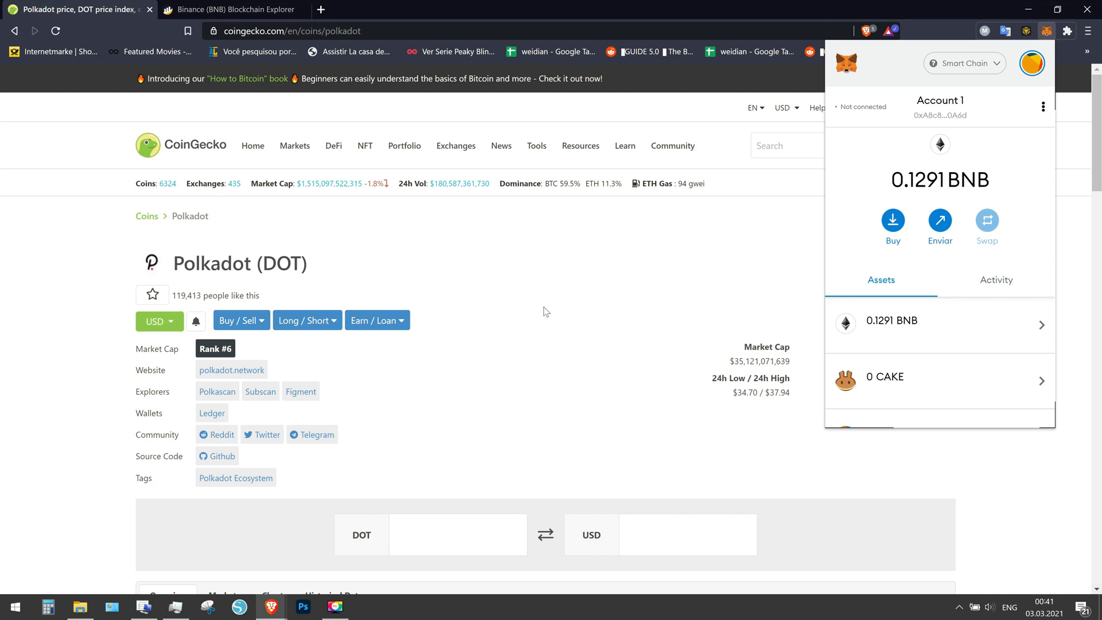
pyautogui.click(547, 311)
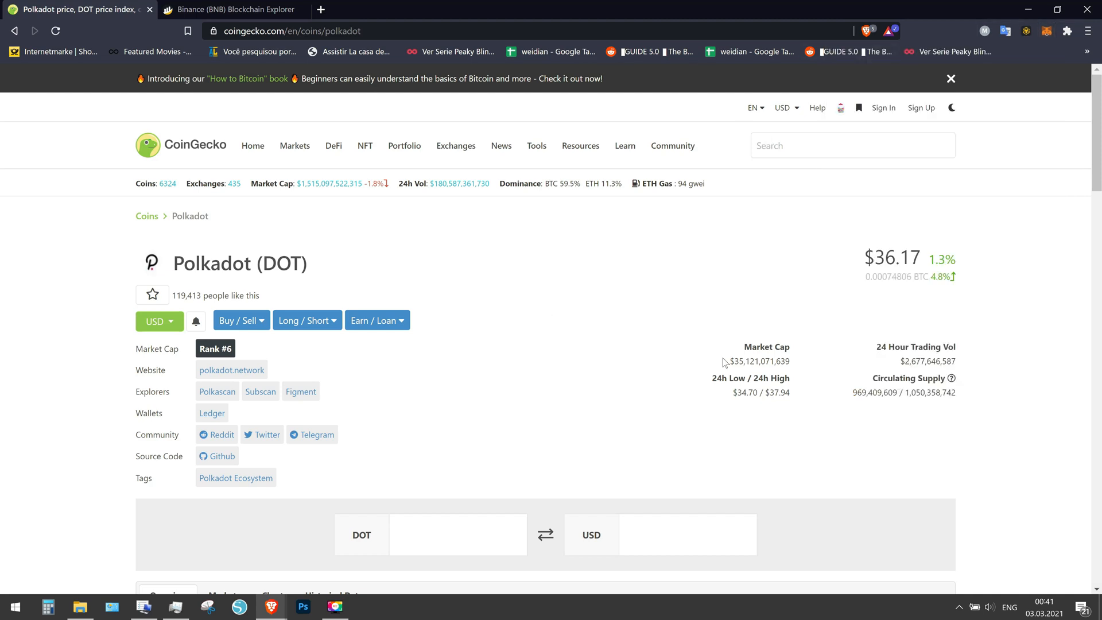
pyautogui.moveTo(569, 263)
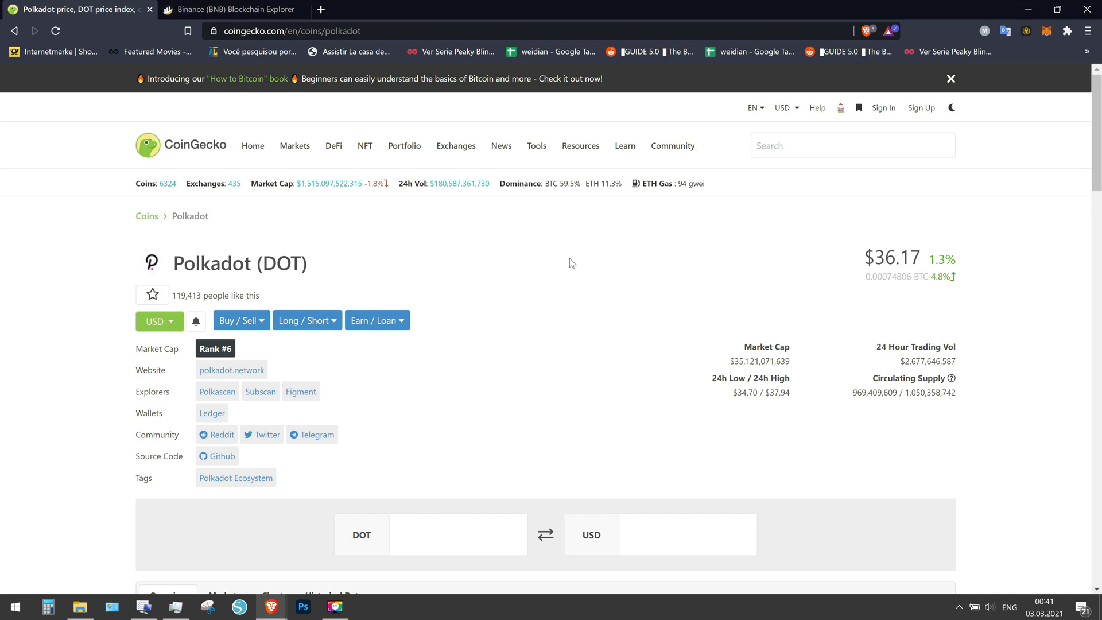
pyautogui.moveTo(550, 400)
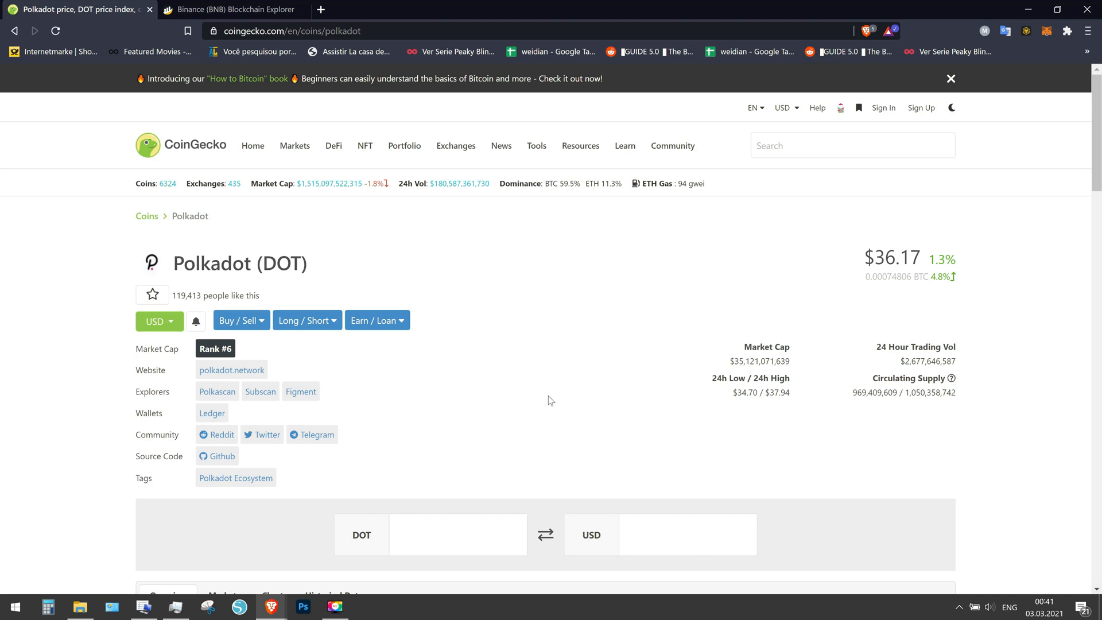
pyautogui.moveTo(461, 431)
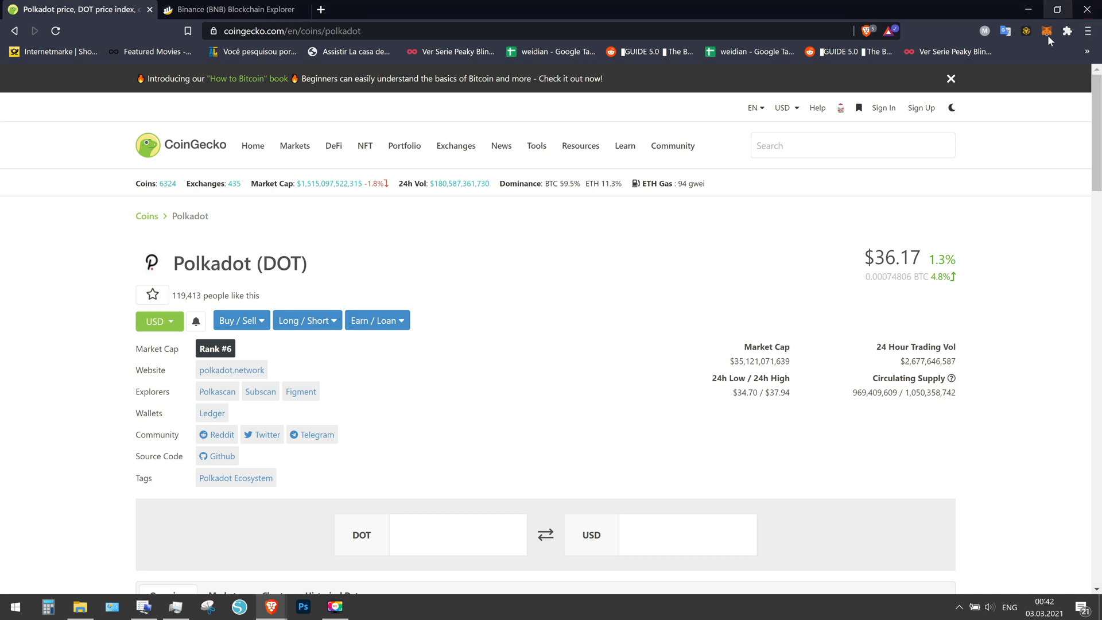
pyautogui.click(1046, 31)
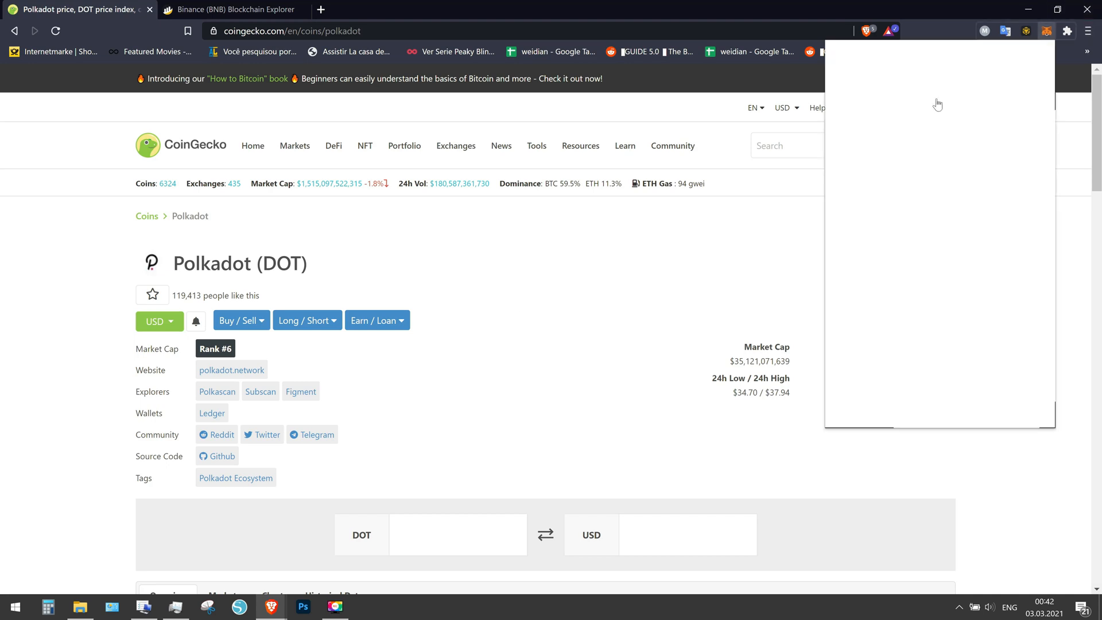
pyautogui.click(964, 63)
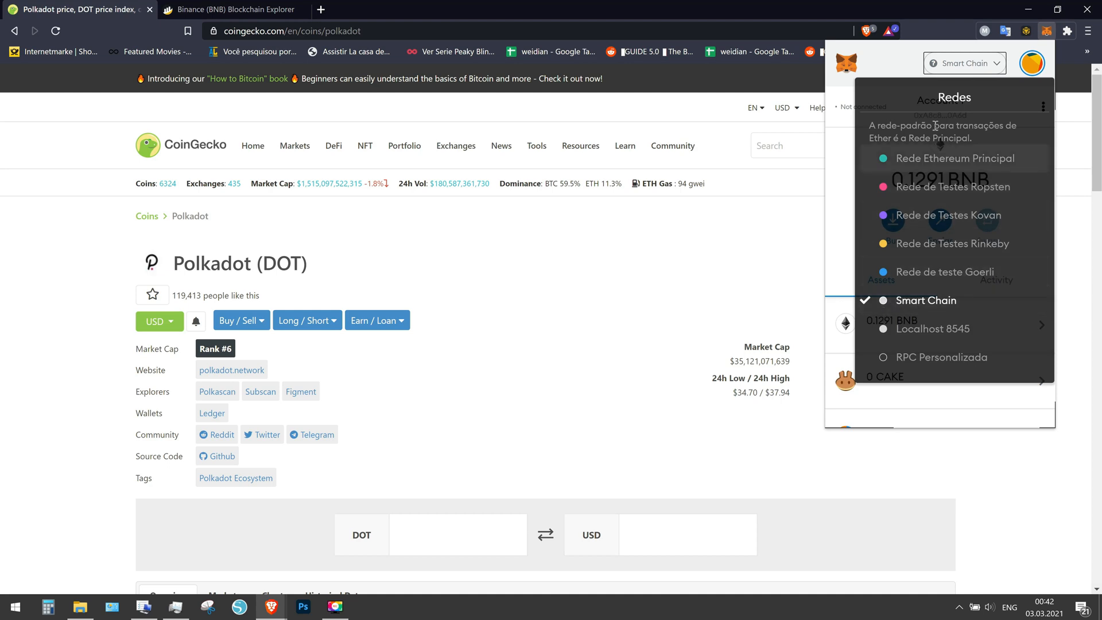
pyautogui.moveTo(931, 163)
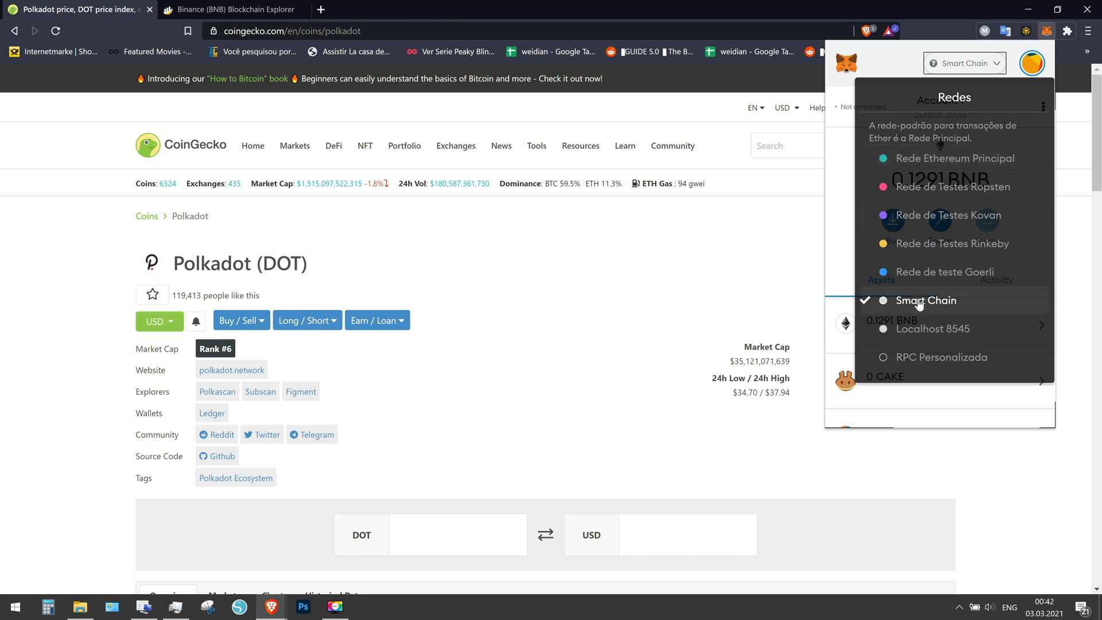
pyautogui.click(925, 300)
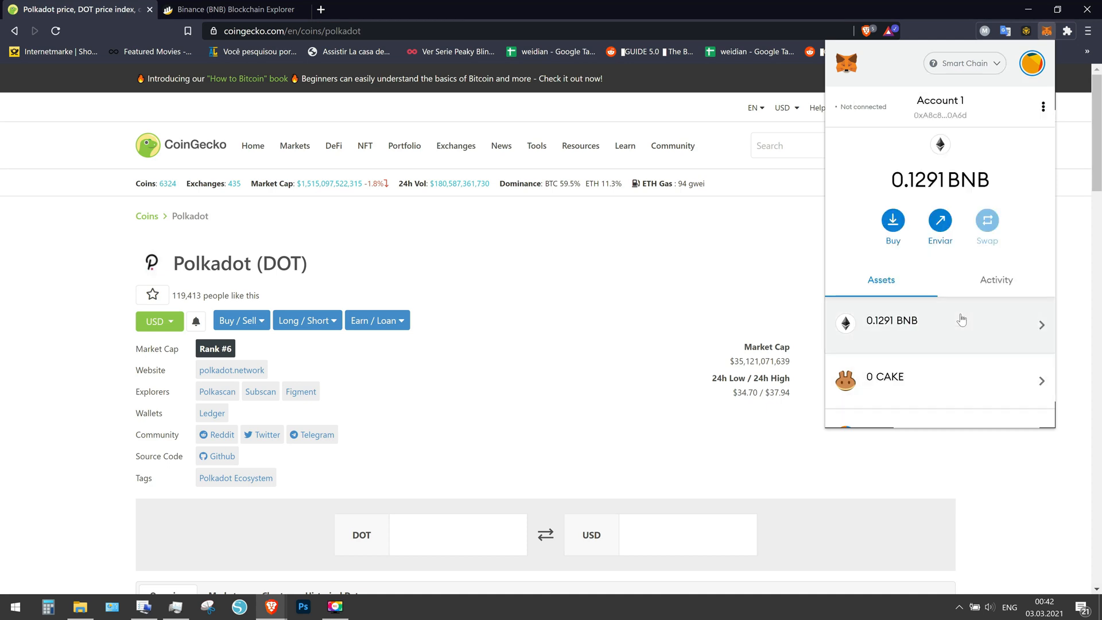
pyautogui.scroll(-3)
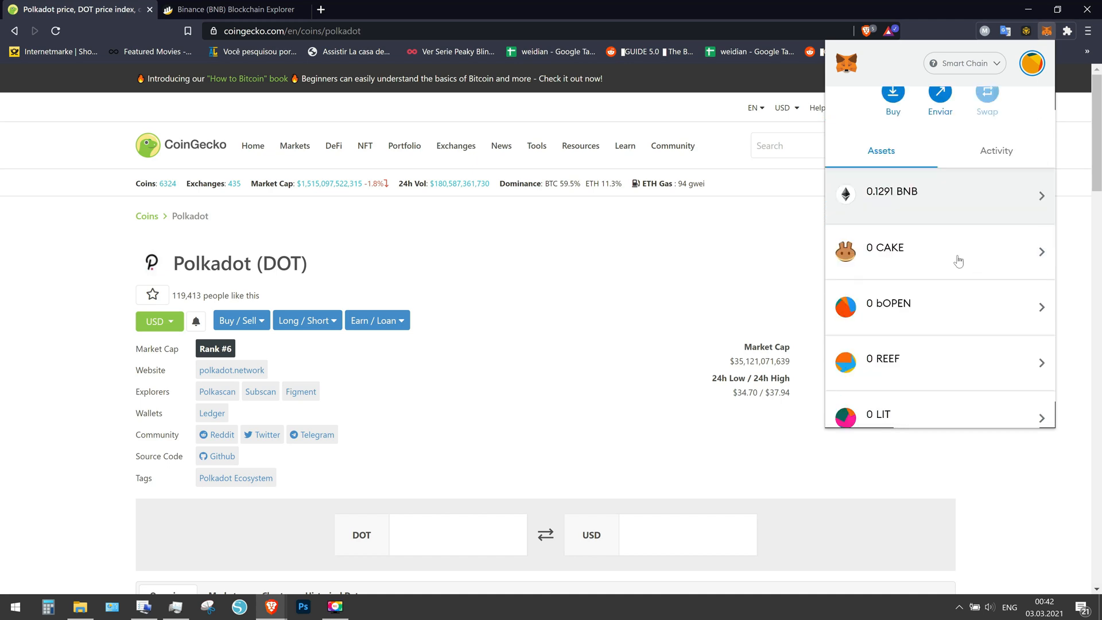
pyautogui.scroll(-3)
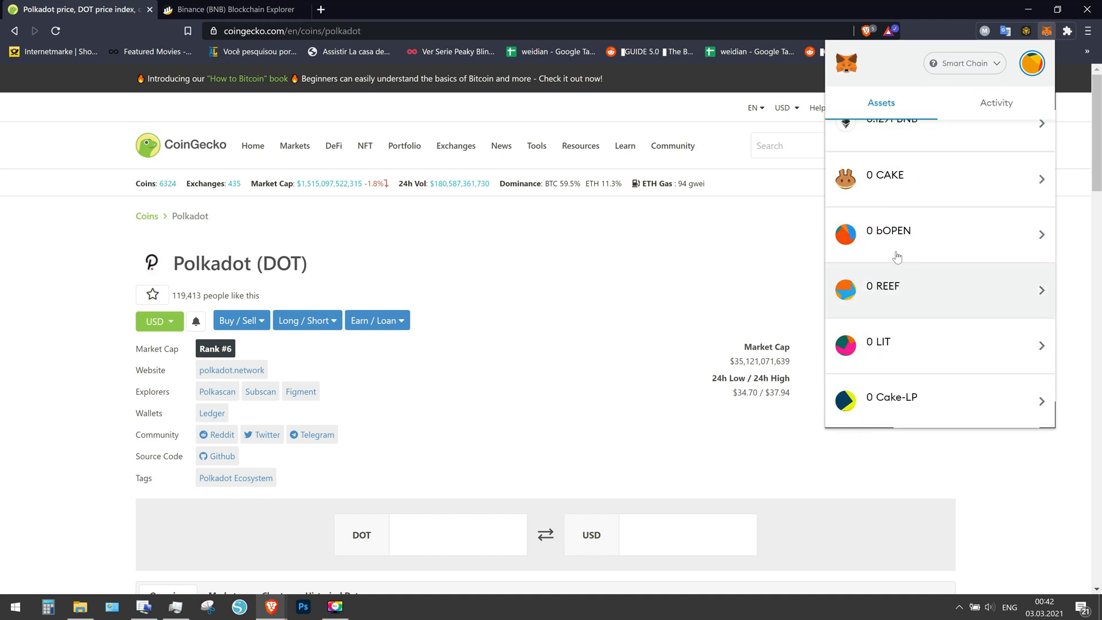
pyautogui.scroll(-3)
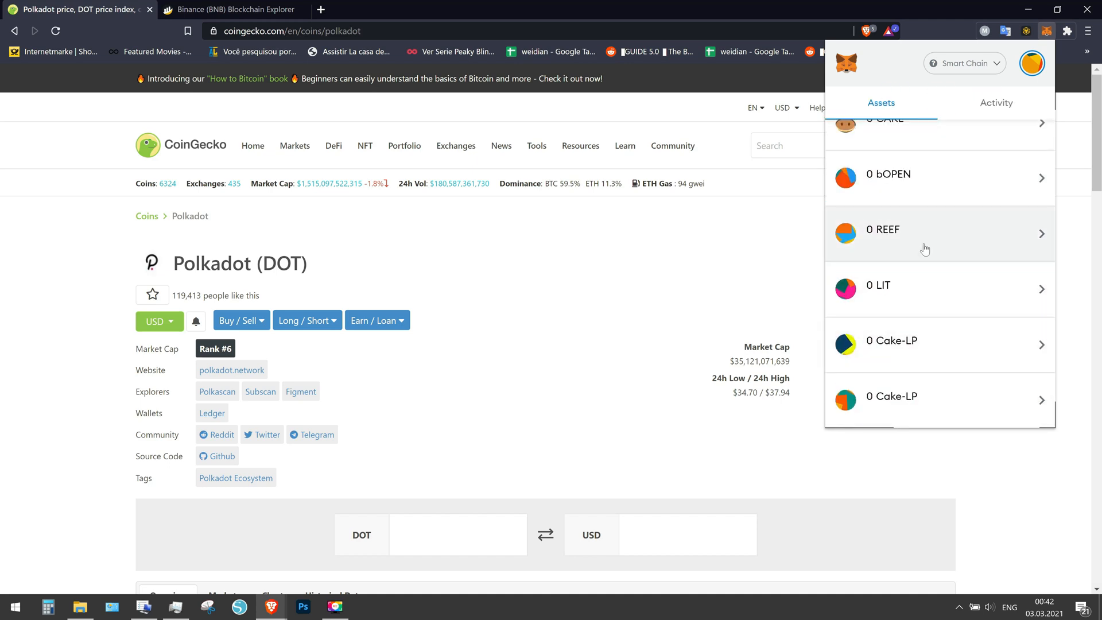
pyautogui.moveTo(816, 254)
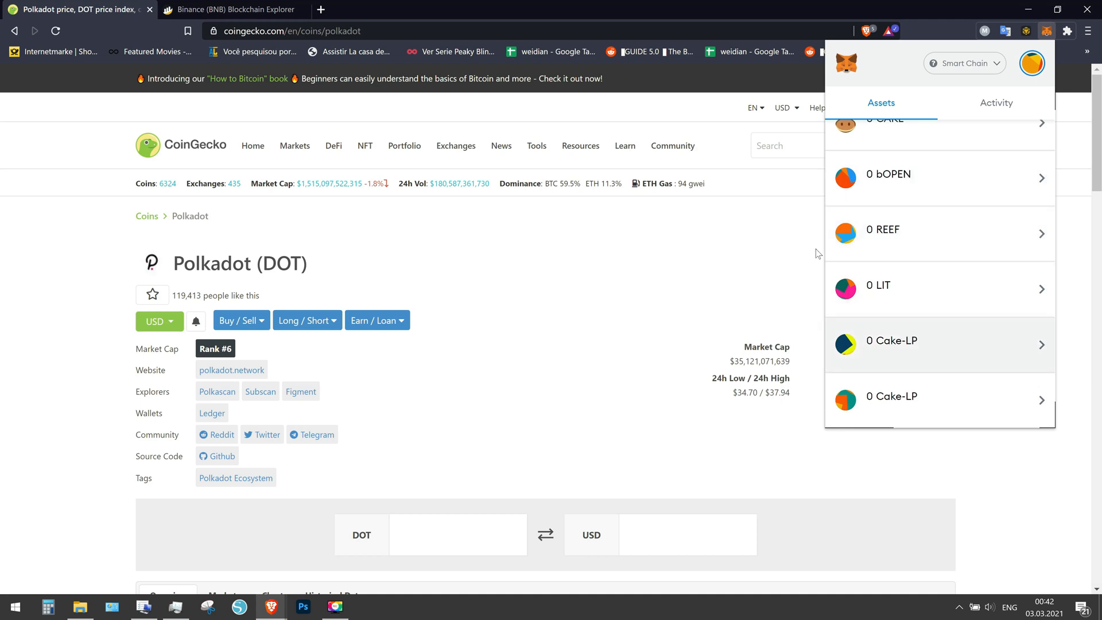
pyautogui.scroll(-3)
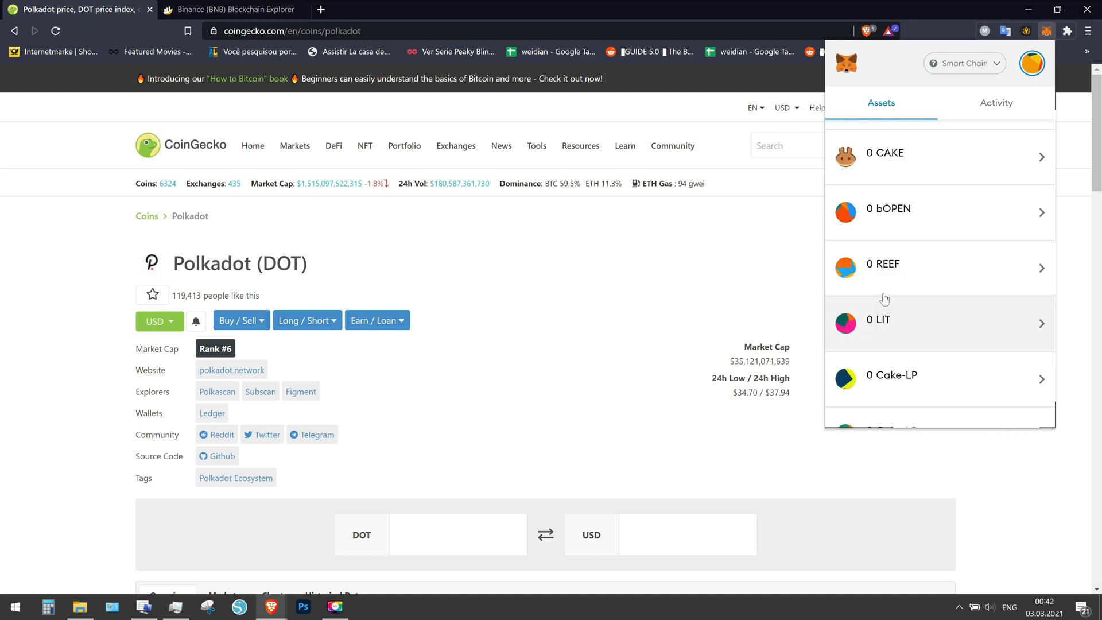
pyautogui.click(345, 401)
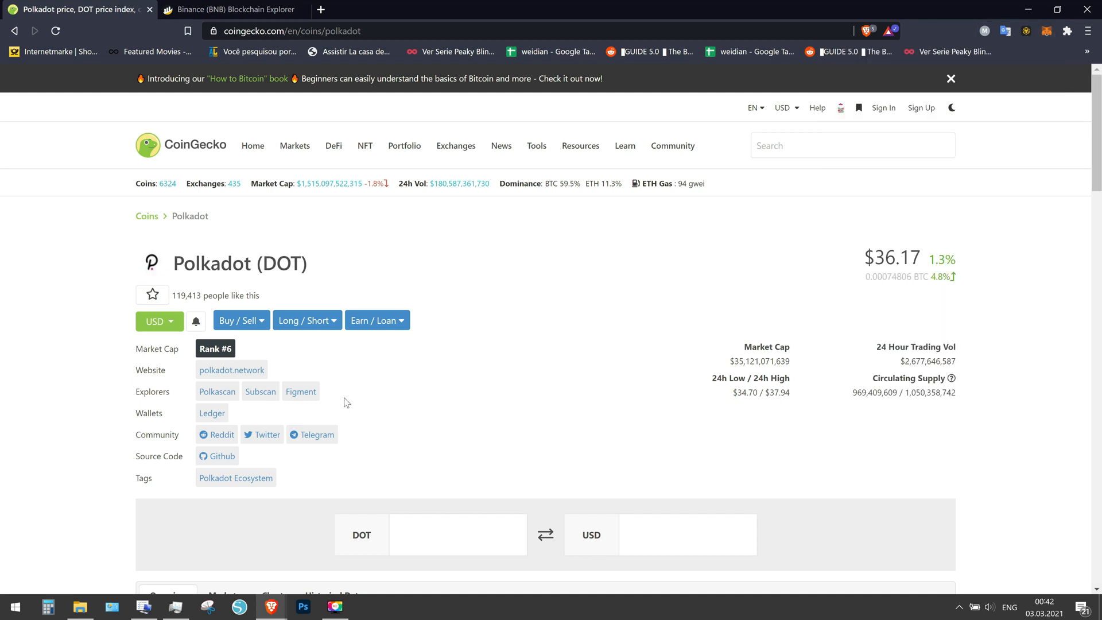
pyautogui.moveTo(905, 136)
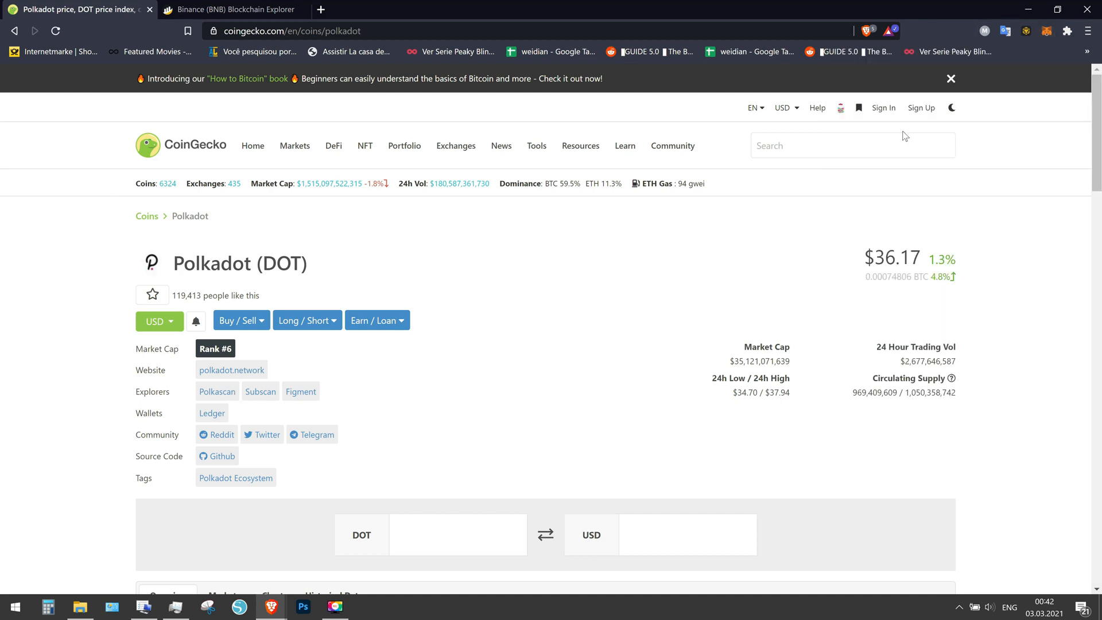
# Step: Search 'bus', open the Binance USD (BUSD) page and add BUSD to MetaMask, then search 'dot'
pyautogui.write('busd')
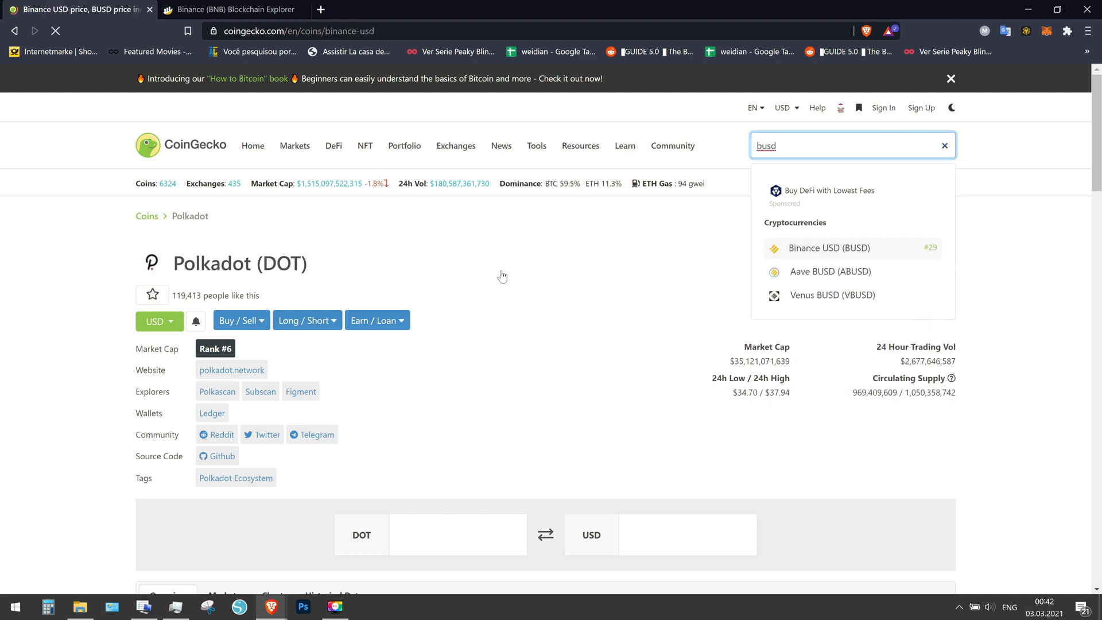
pyautogui.click(829, 248)
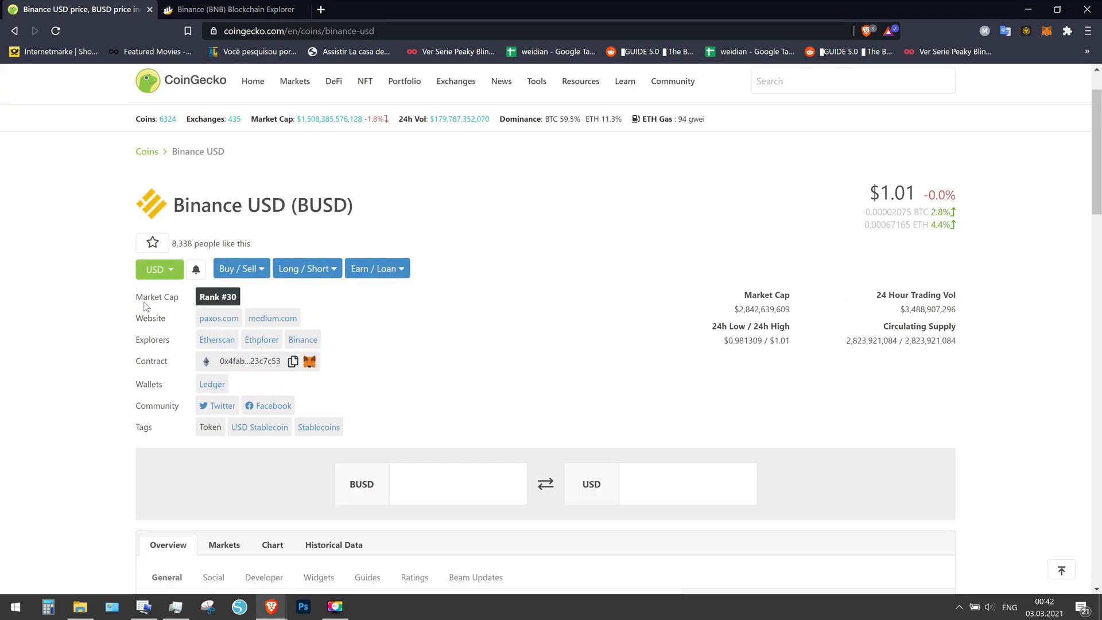
pyautogui.moveTo(248, 364)
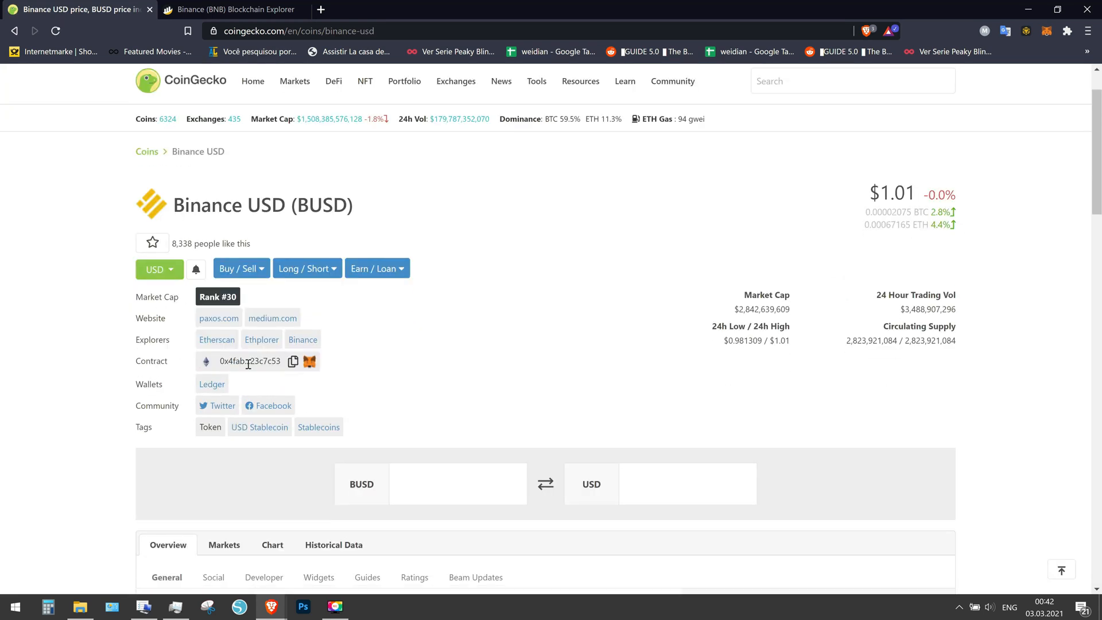
pyautogui.moveTo(518, 382)
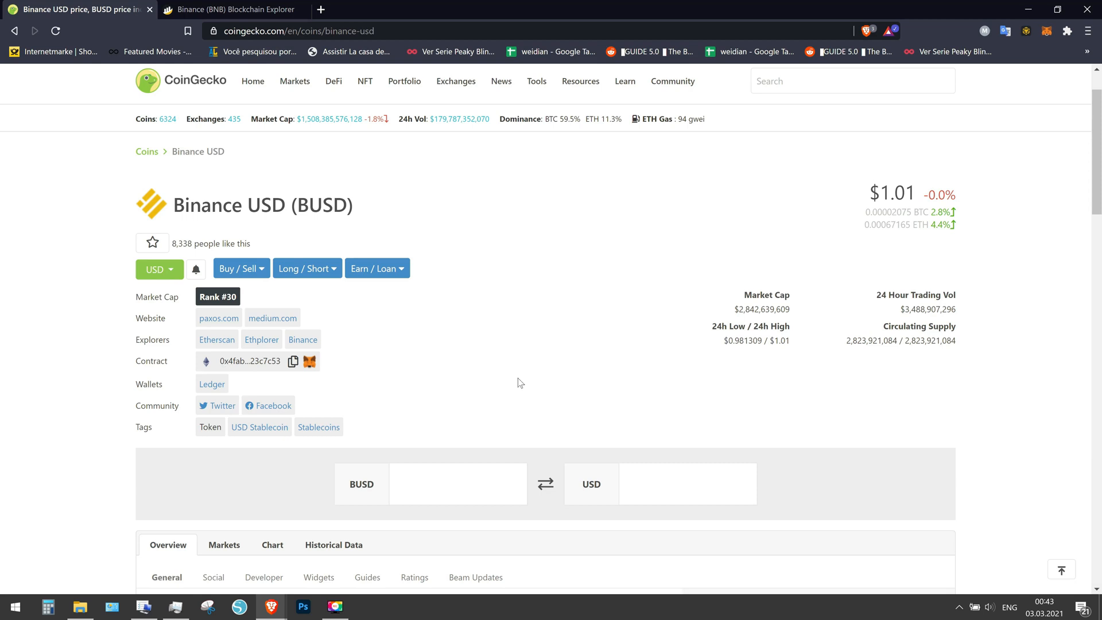
pyautogui.moveTo(308, 361)
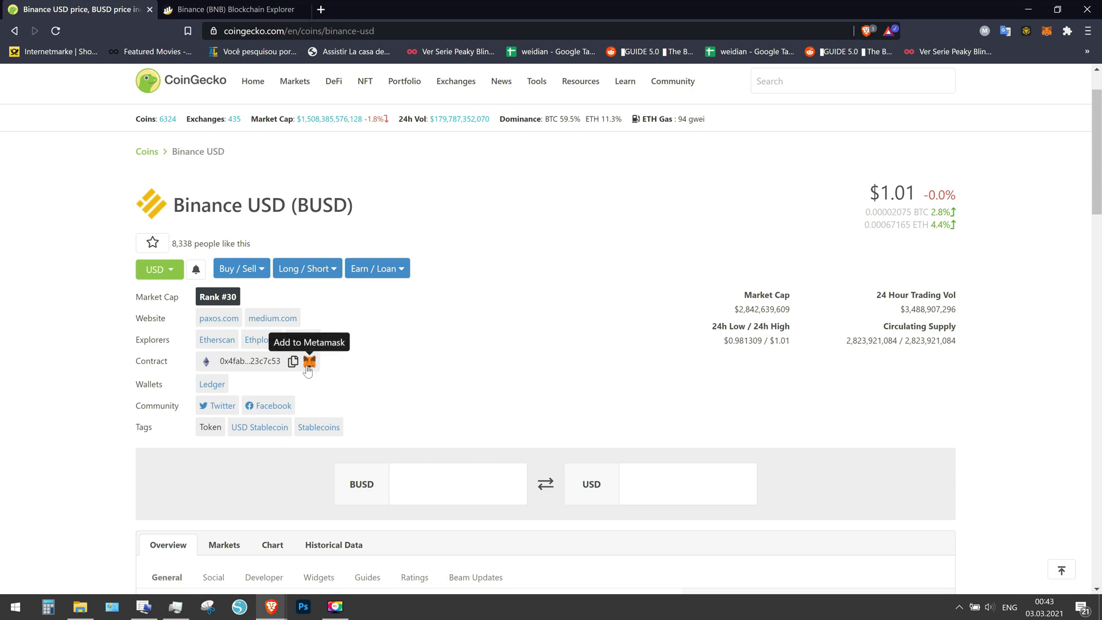
pyautogui.click(308, 362)
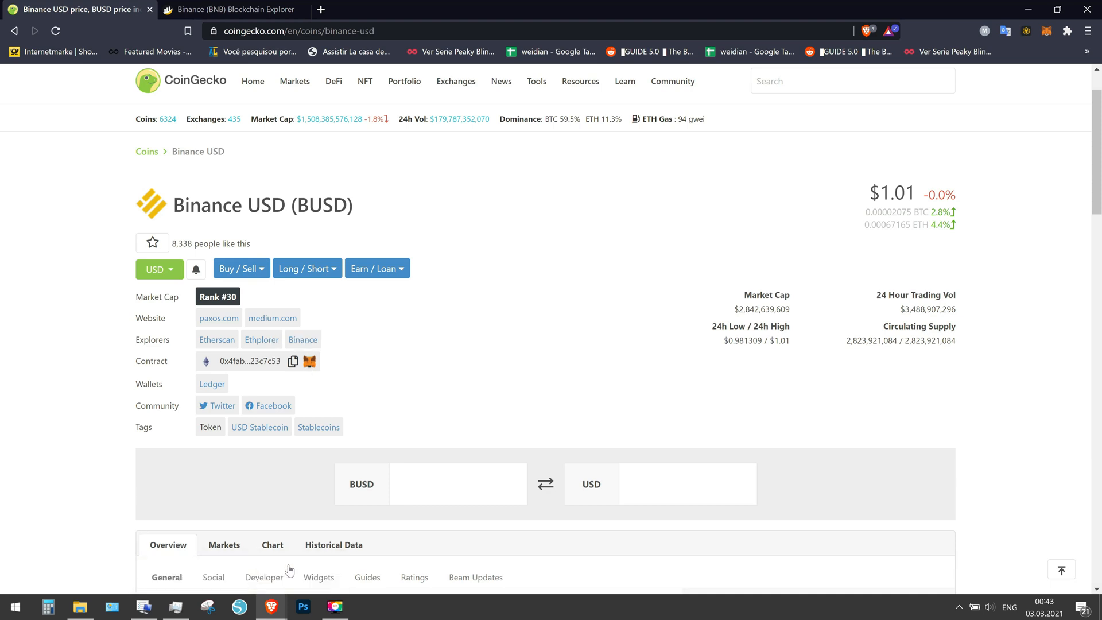
pyautogui.moveTo(244, 576)
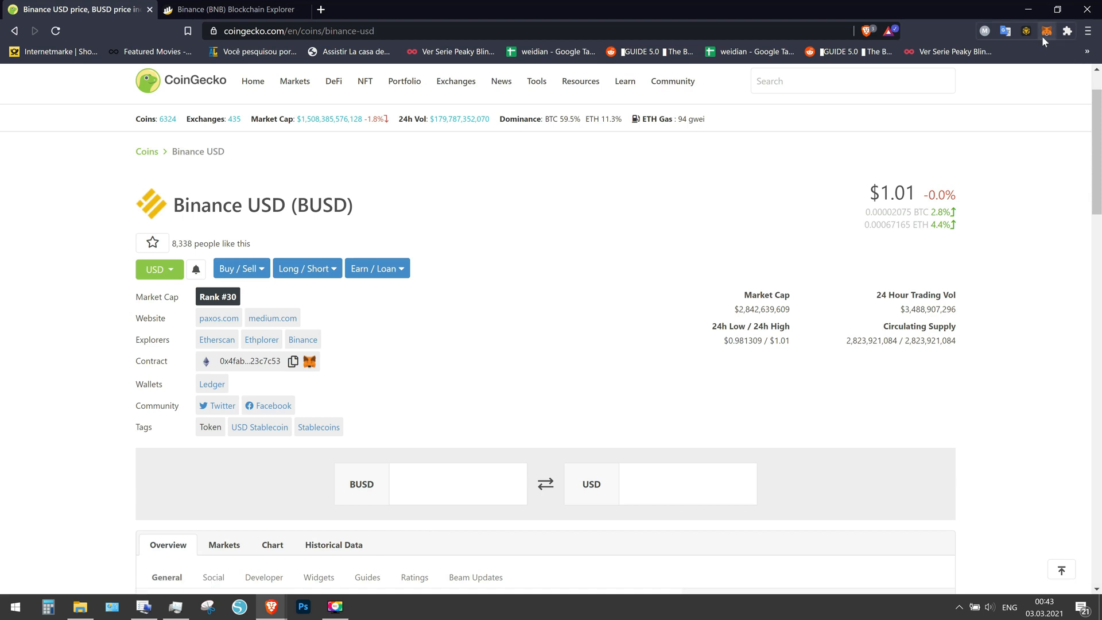
pyautogui.click(1046, 31)
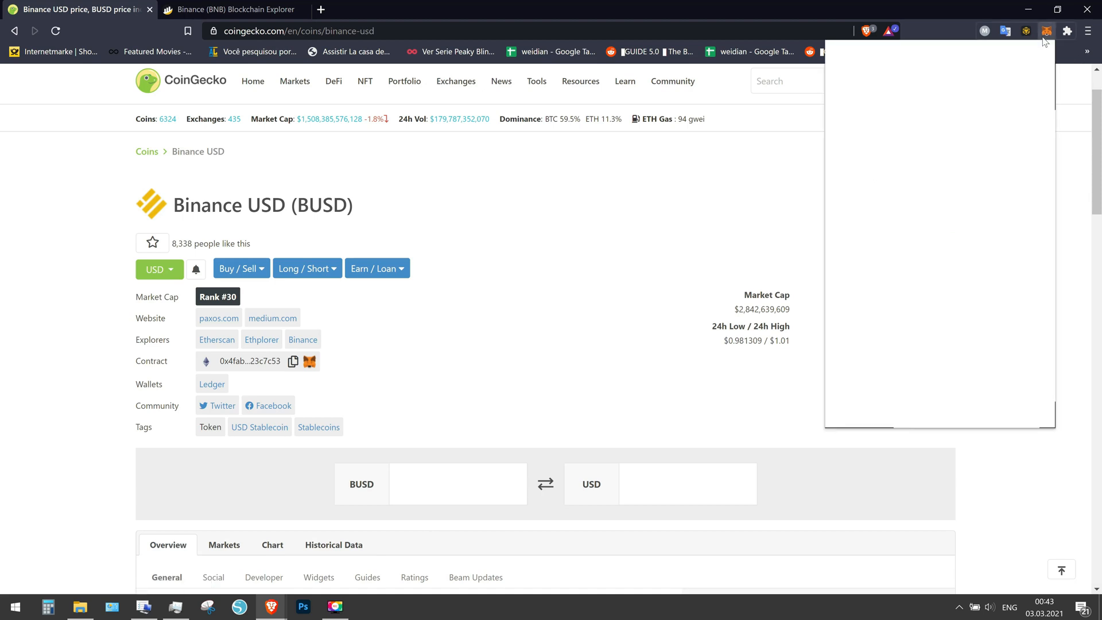
pyautogui.click(964, 62)
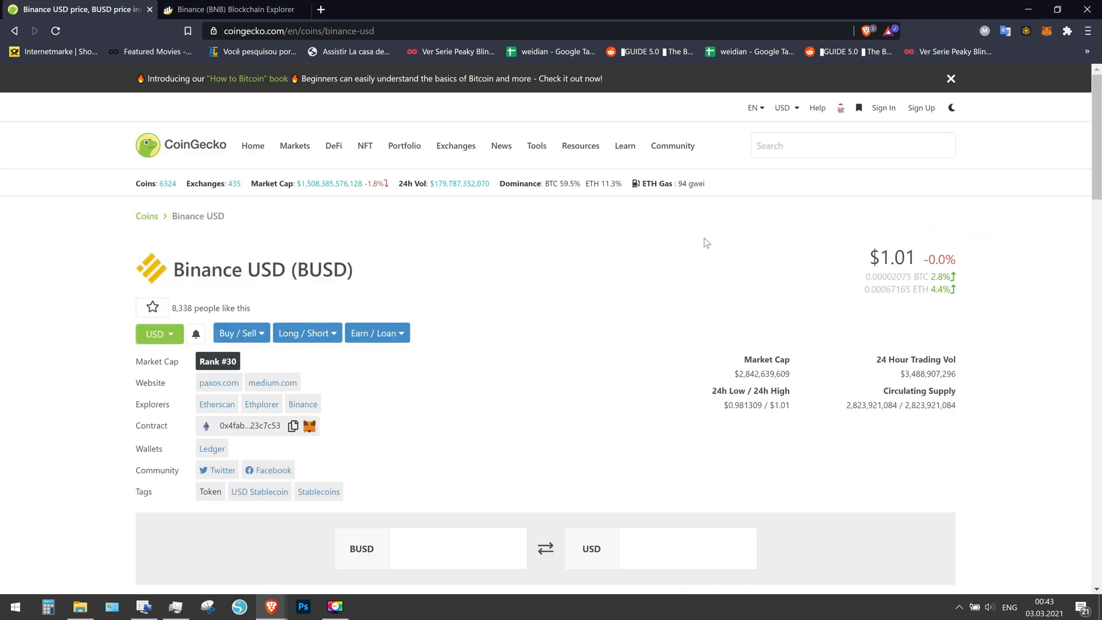
pyautogui.write('dot')
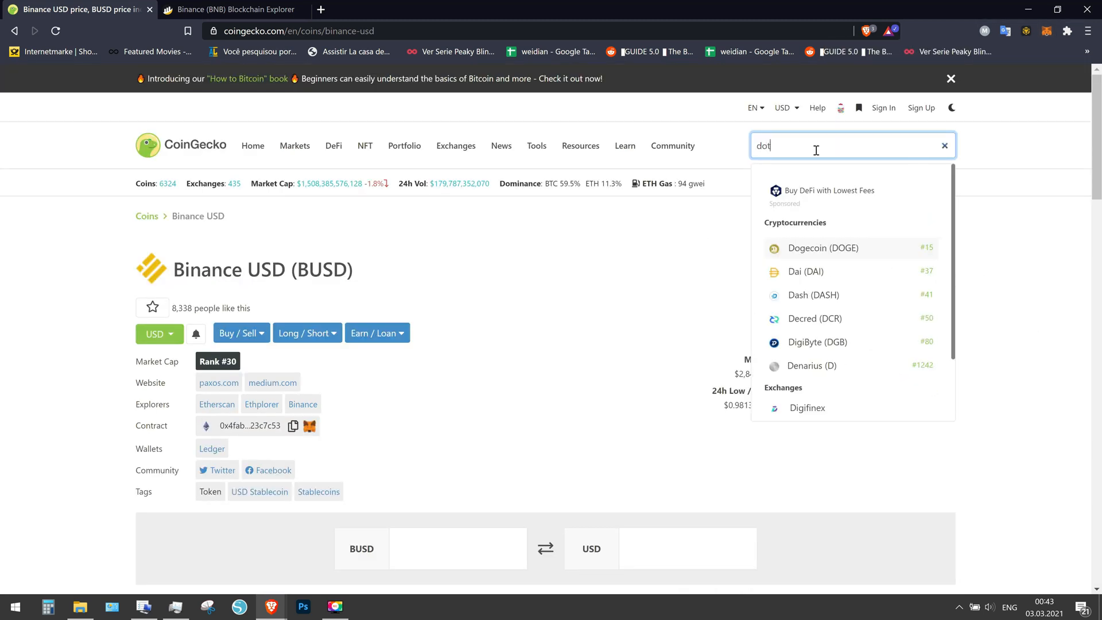
# Step: Open the Polkadot (DOT) coin page, then switch over to BscScan
pyautogui.click(817, 248)
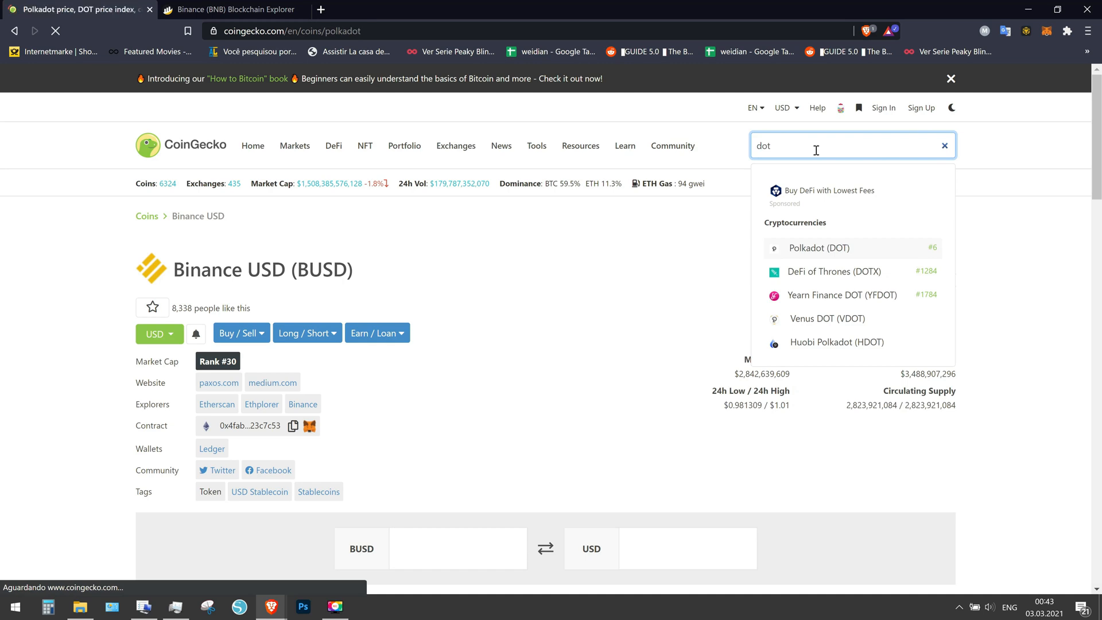
pyautogui.click(818, 248)
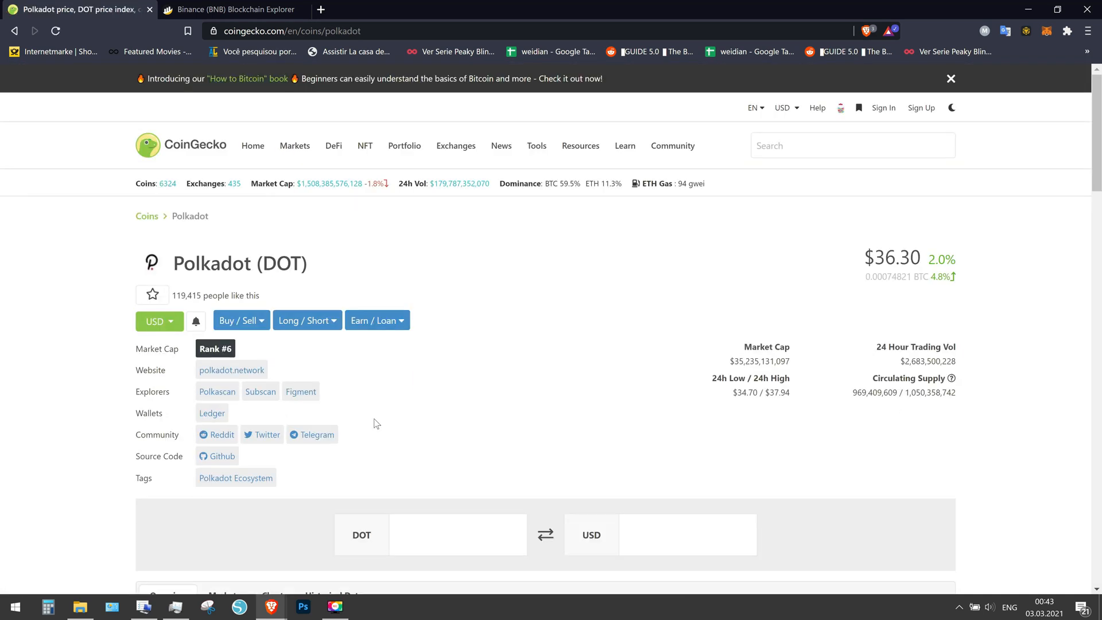
pyautogui.click(228, 9)
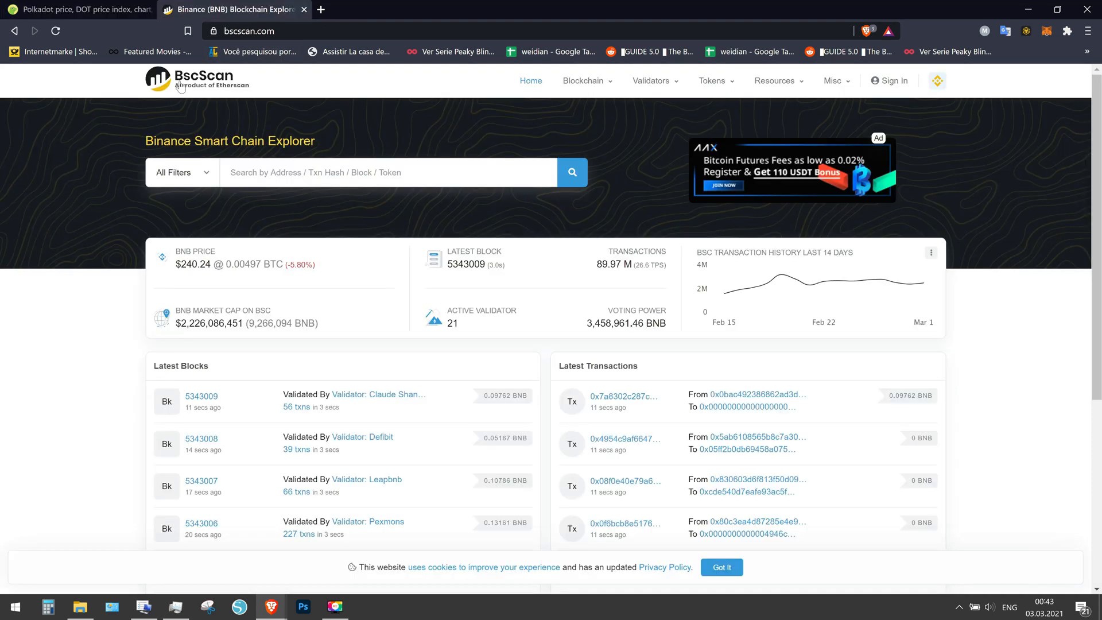
pyautogui.moveTo(247, 77)
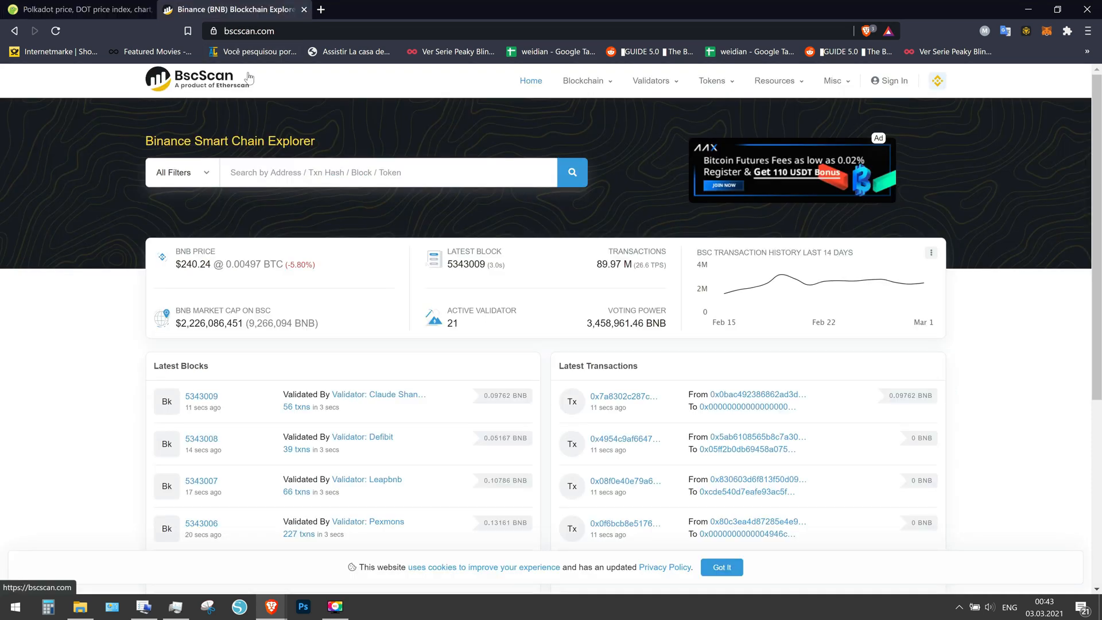
pyautogui.moveTo(389, 427)
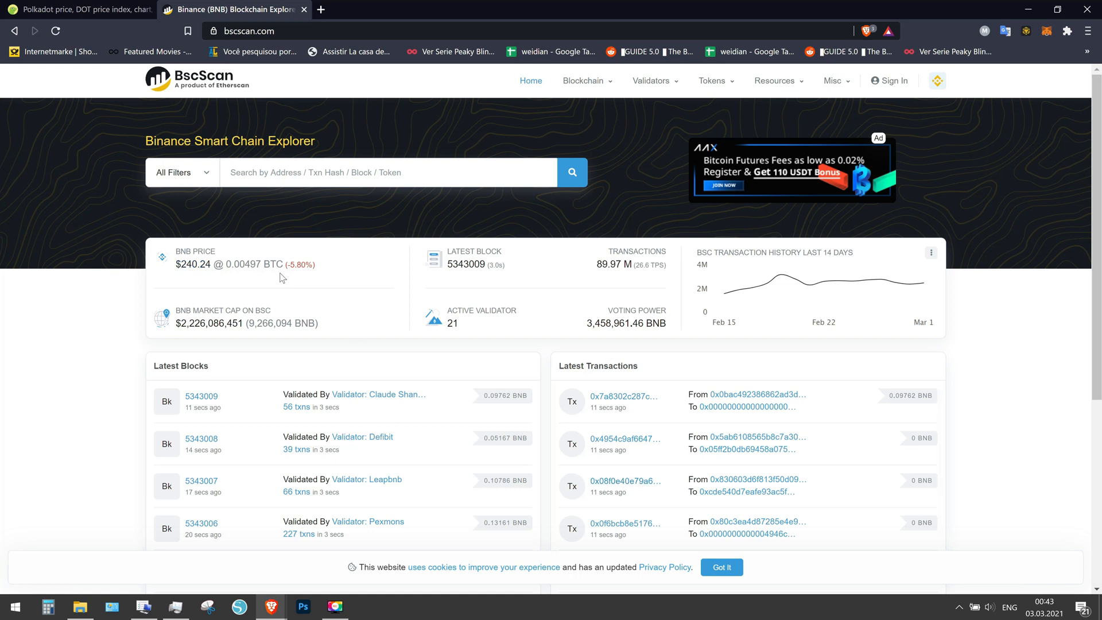
# Step: Search 'do' on BscScan and pick Binance-Peg Polkadot Token from the suggestions
pyautogui.write('dot')
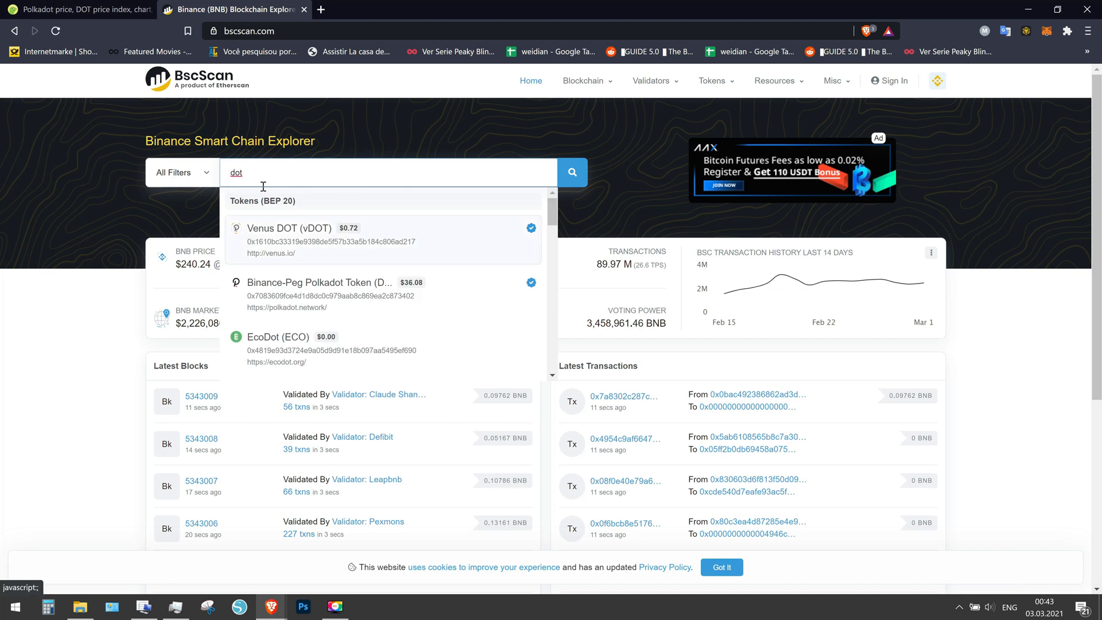
pyautogui.moveTo(238, 242)
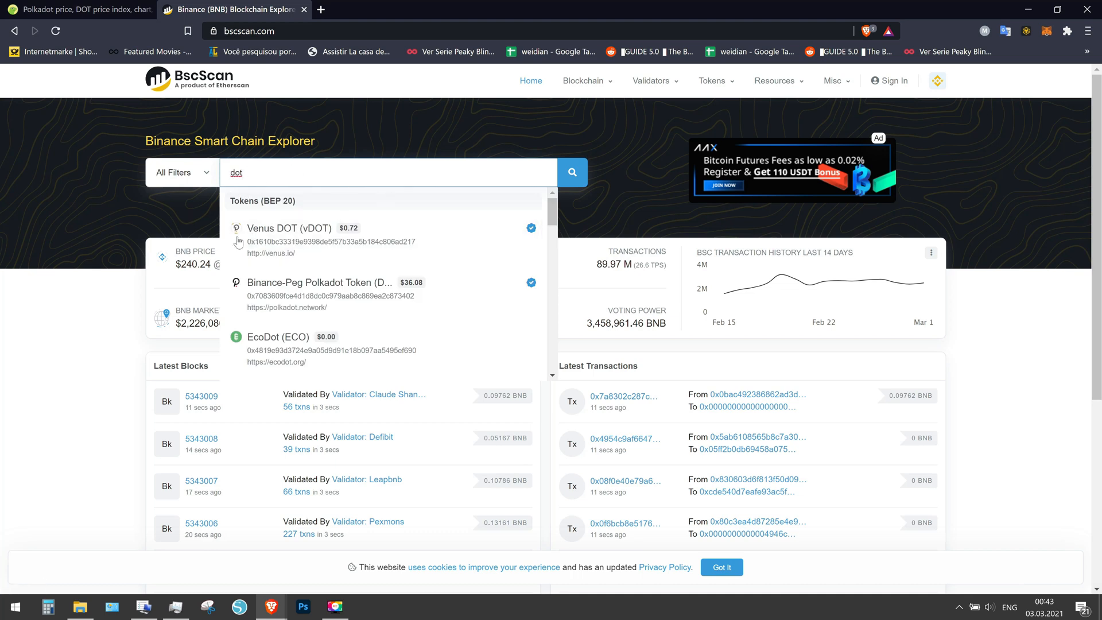
pyautogui.moveTo(373, 294)
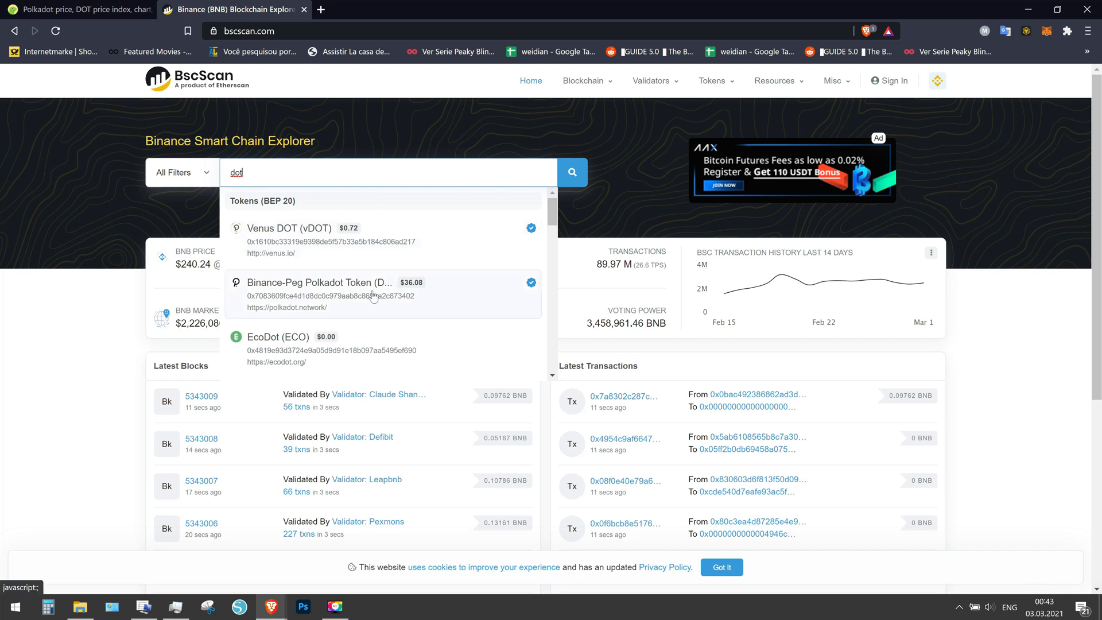
pyautogui.scroll(-3)
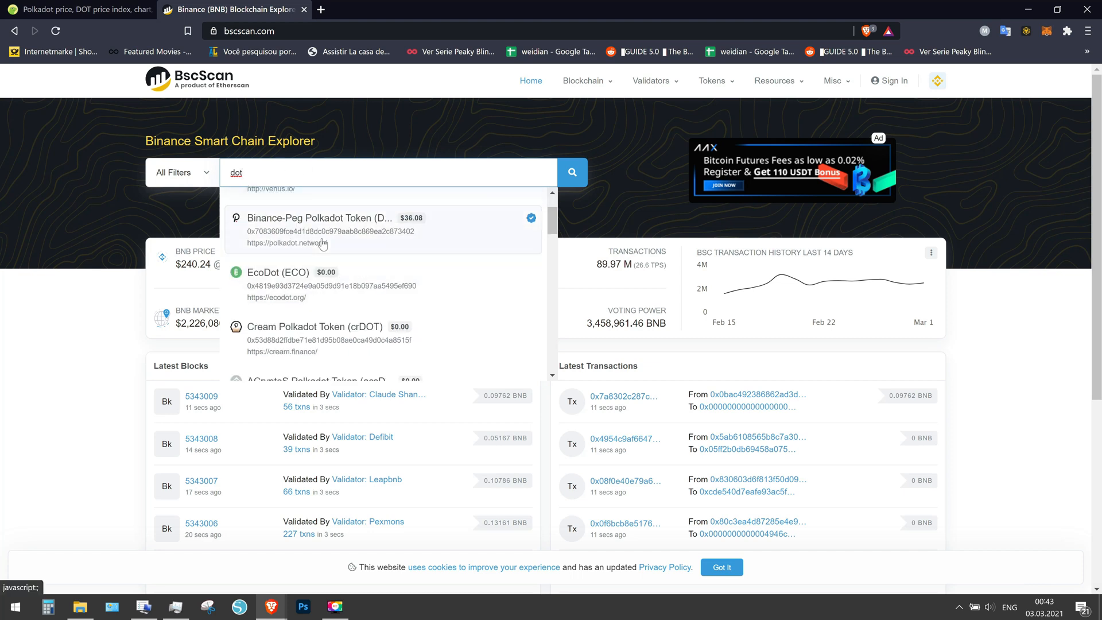
pyautogui.click(317, 218)
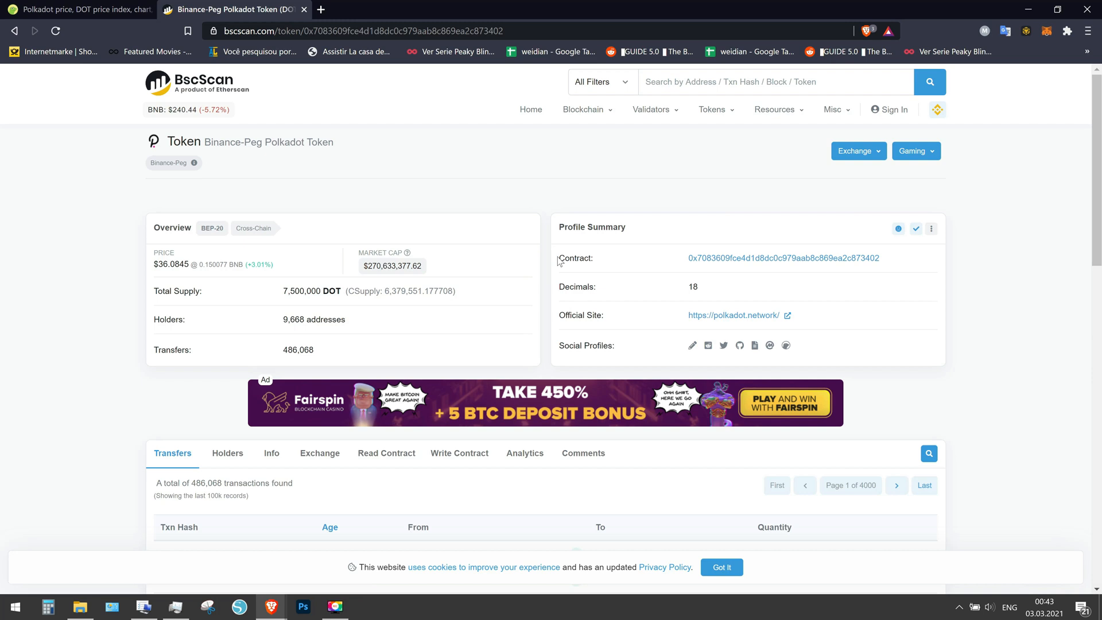
pyautogui.moveTo(580, 260)
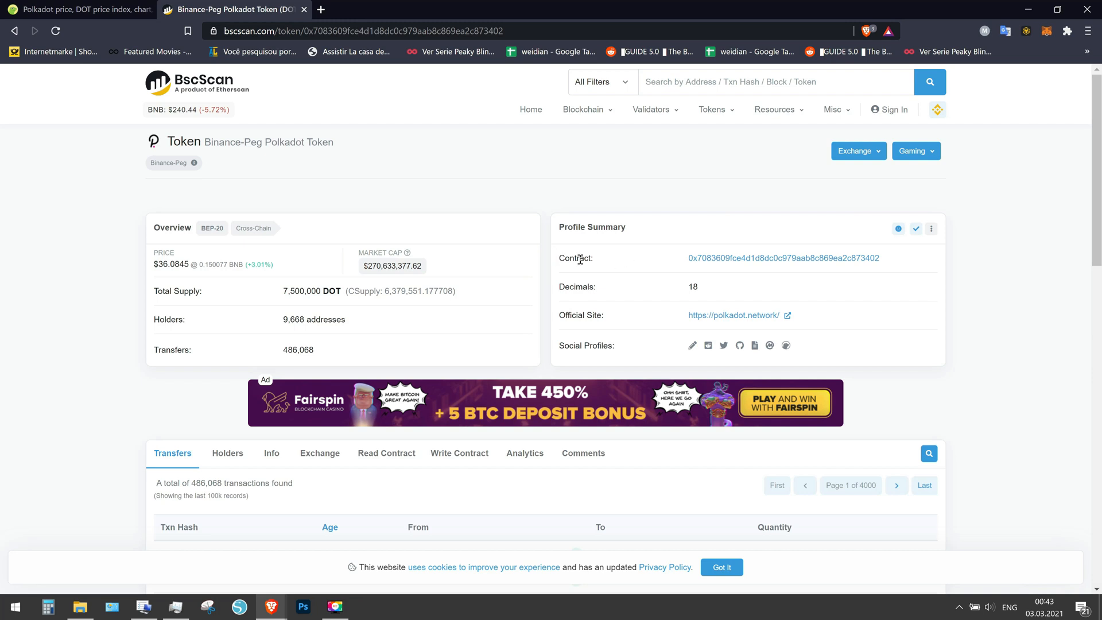
pyautogui.moveTo(771, 273)
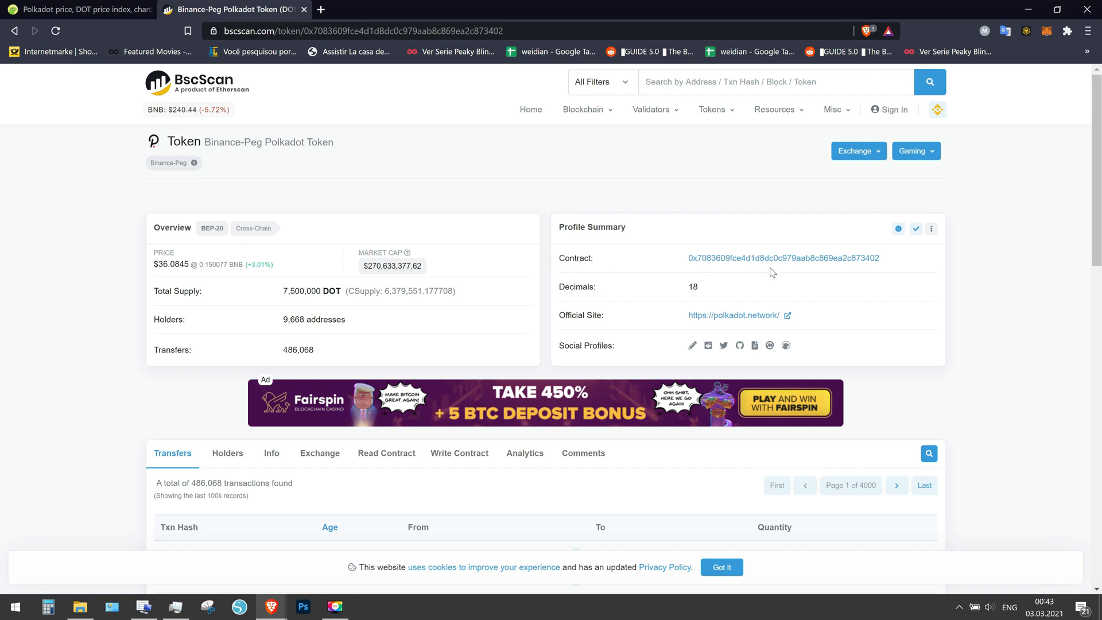
# Step: Copy the Binance-Peg Polkadot Token contract address from its Profile Summary
pyautogui.click(886, 261)
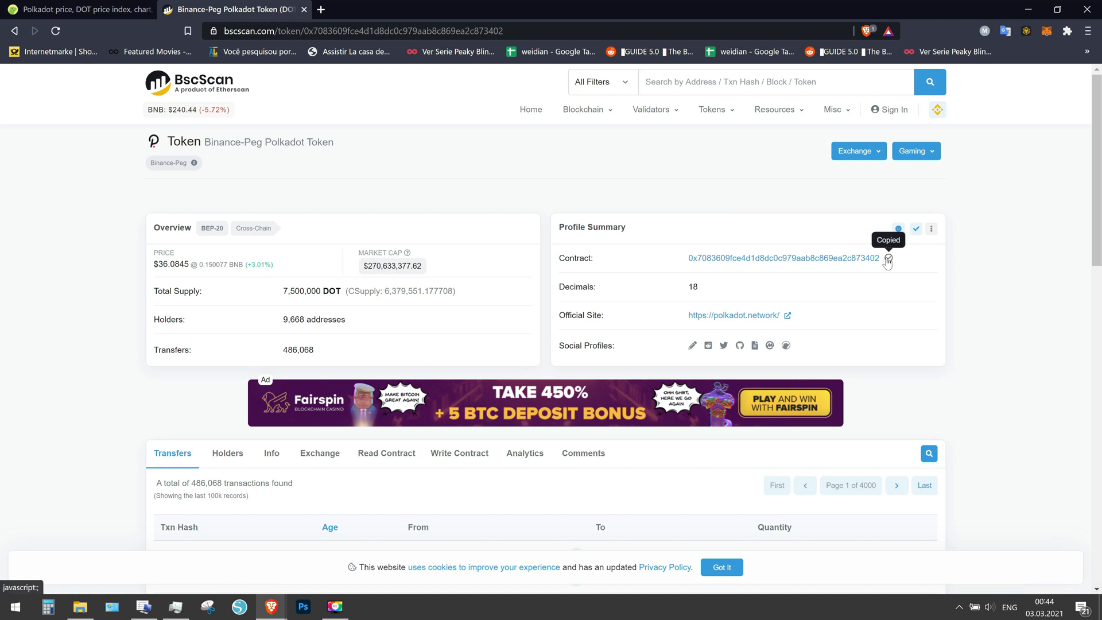
pyautogui.moveTo(1044, 62)
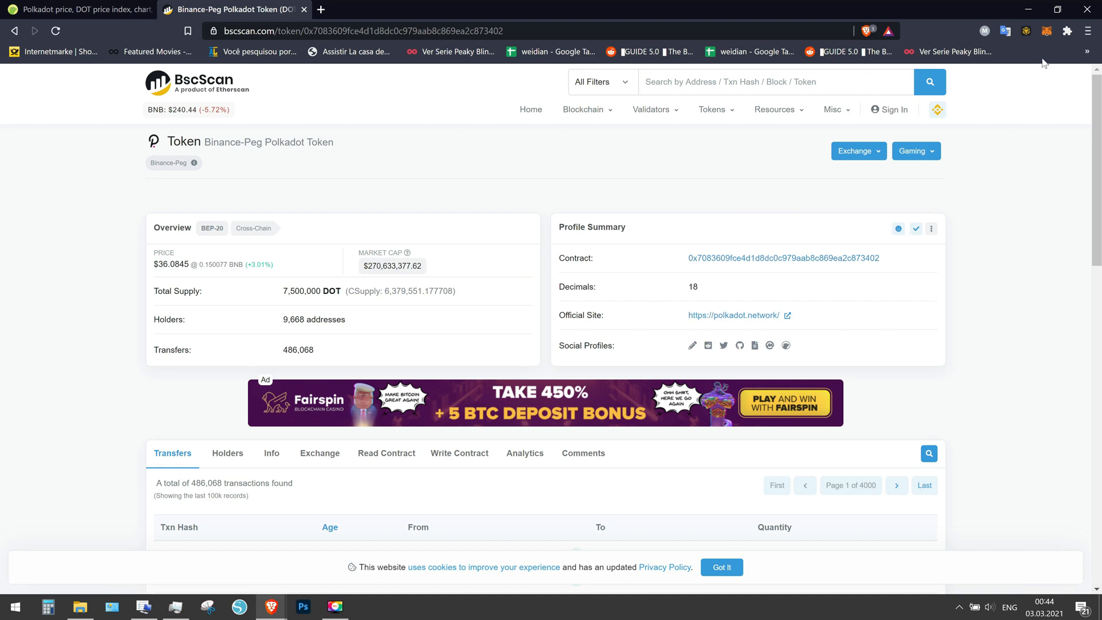
# Step: Open MetaMask, scroll the Assets list and choose 'Adicionar token'
pyautogui.click(1046, 31)
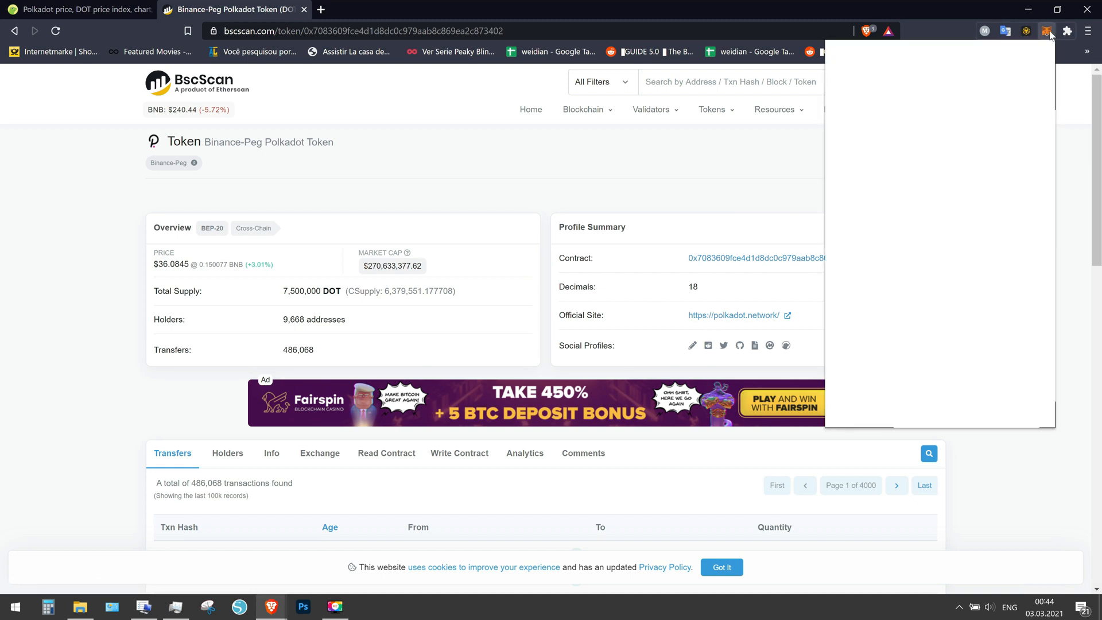
pyautogui.click(1046, 31)
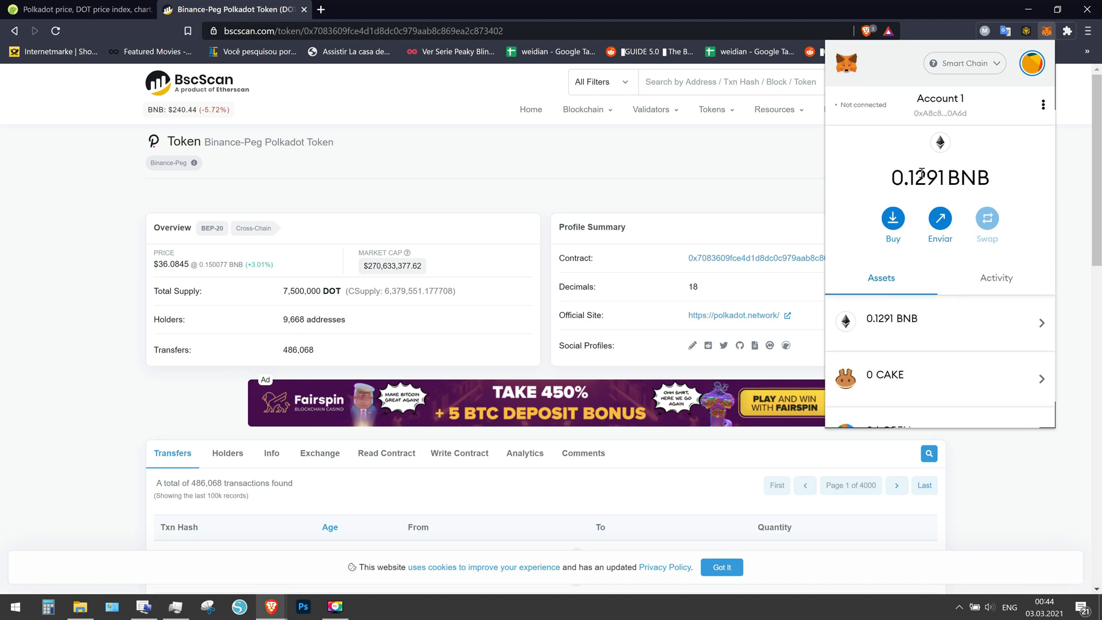
pyautogui.scroll(-3)
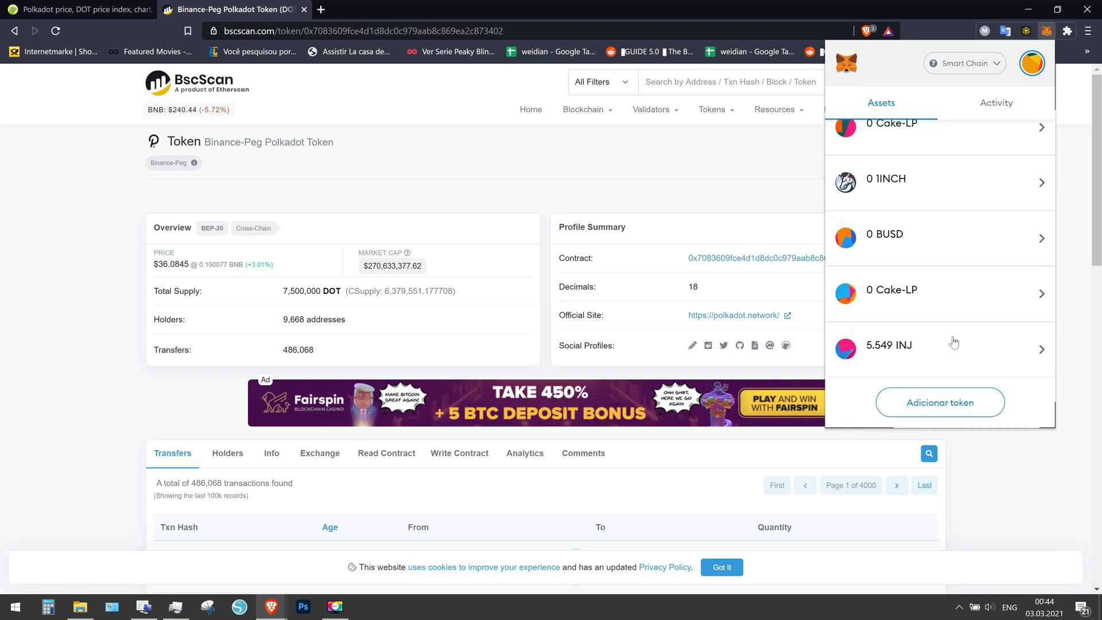
pyautogui.click(938, 402)
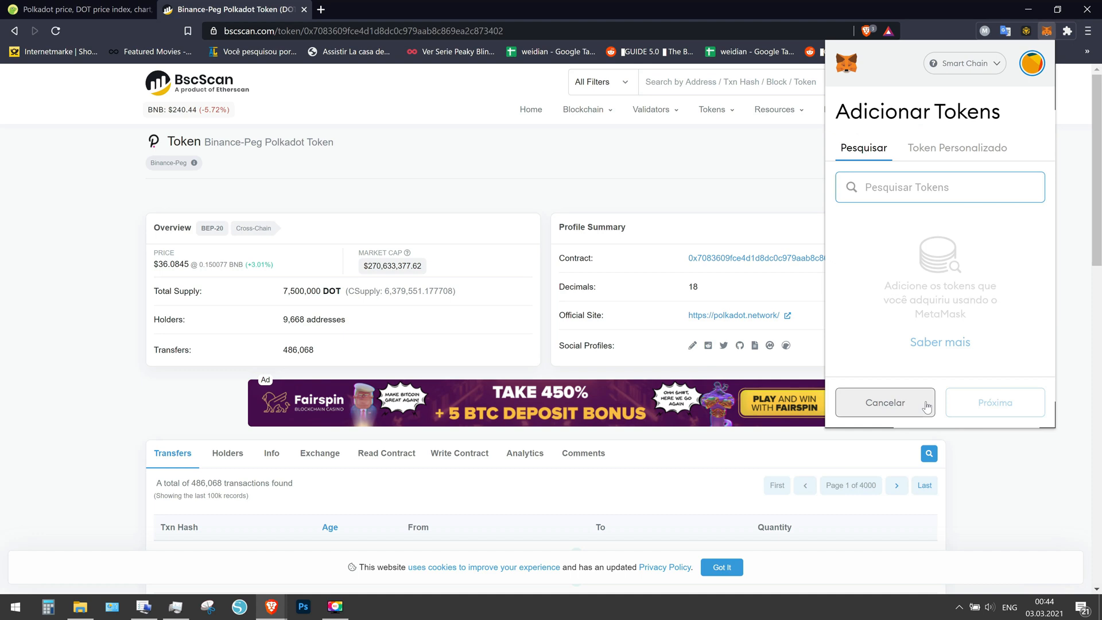
pyautogui.write('do')
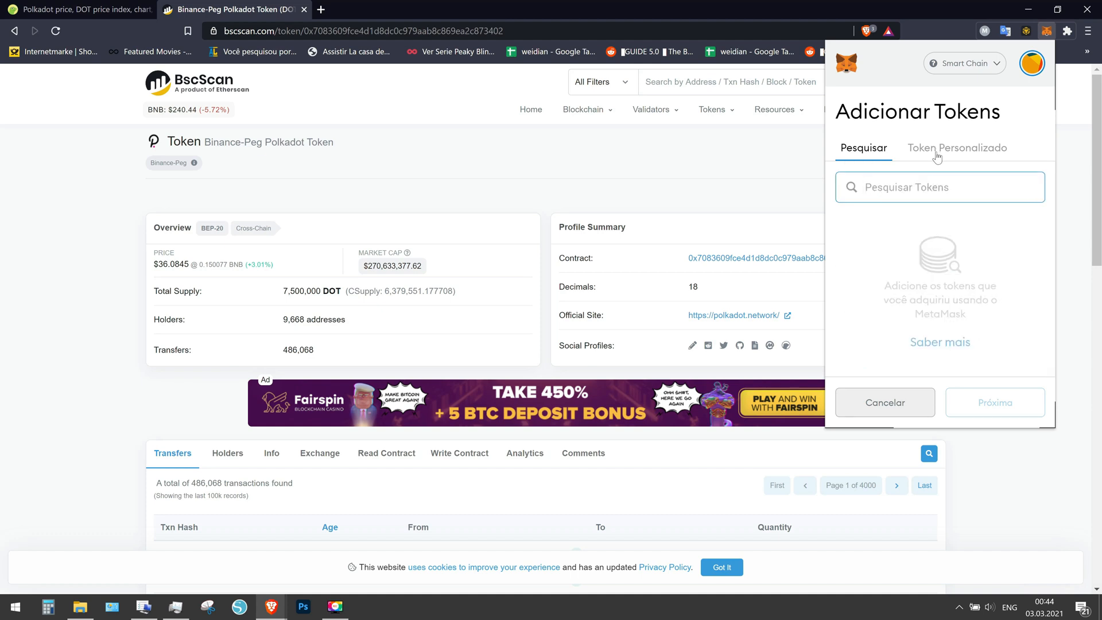
# Step: Add custom token 0x7083609fce4d1d8dc0c979aab8c869ea2c873402 as DOT with 18 decimals
pyautogui.click(956, 147)
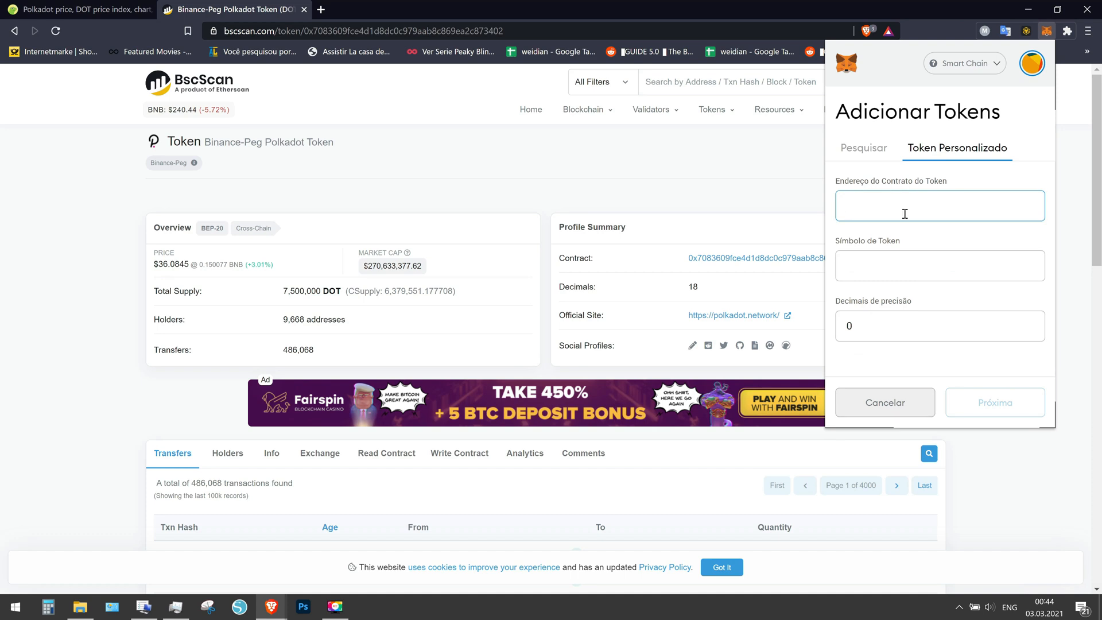
pyautogui.write('0x7083609fce4d1d8dc0c979aab8c869ea2c873402')
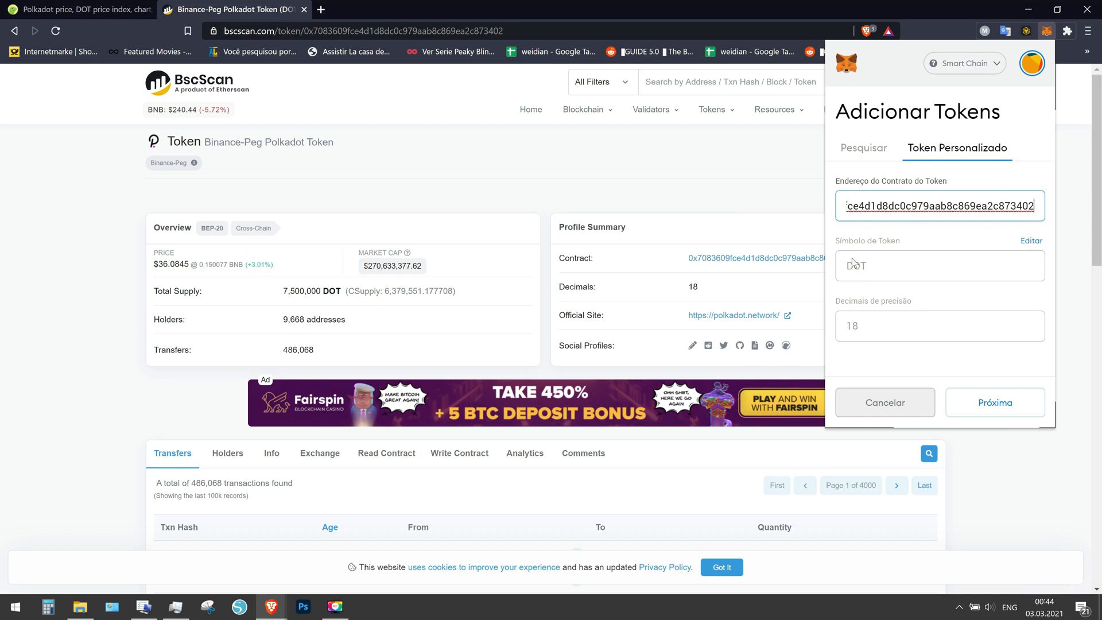
pyautogui.moveTo(869, 271)
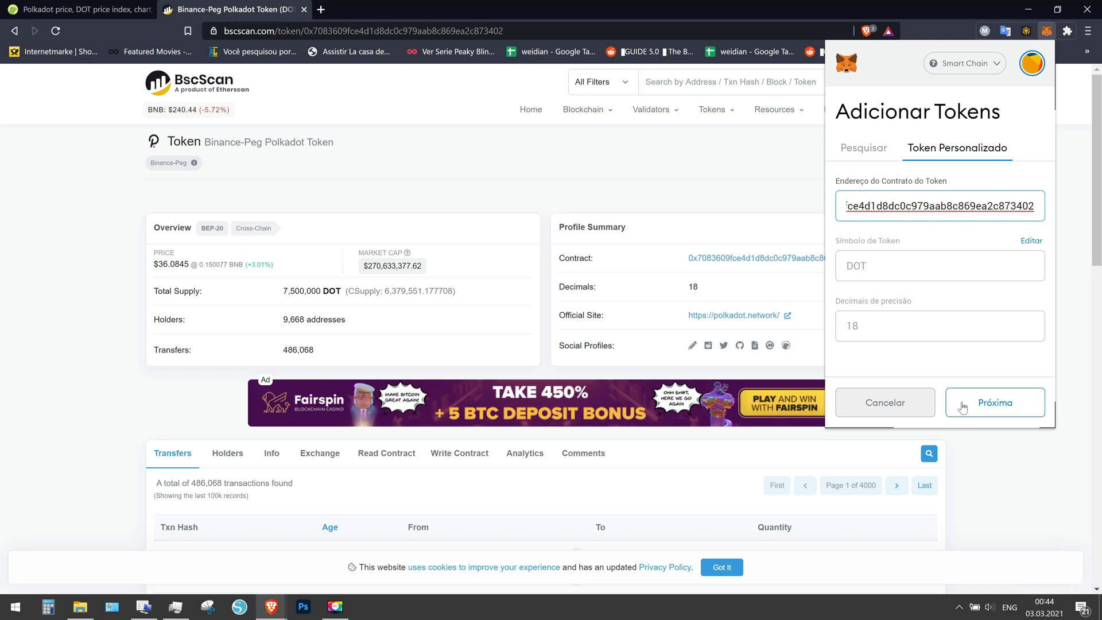
pyautogui.click(994, 401)
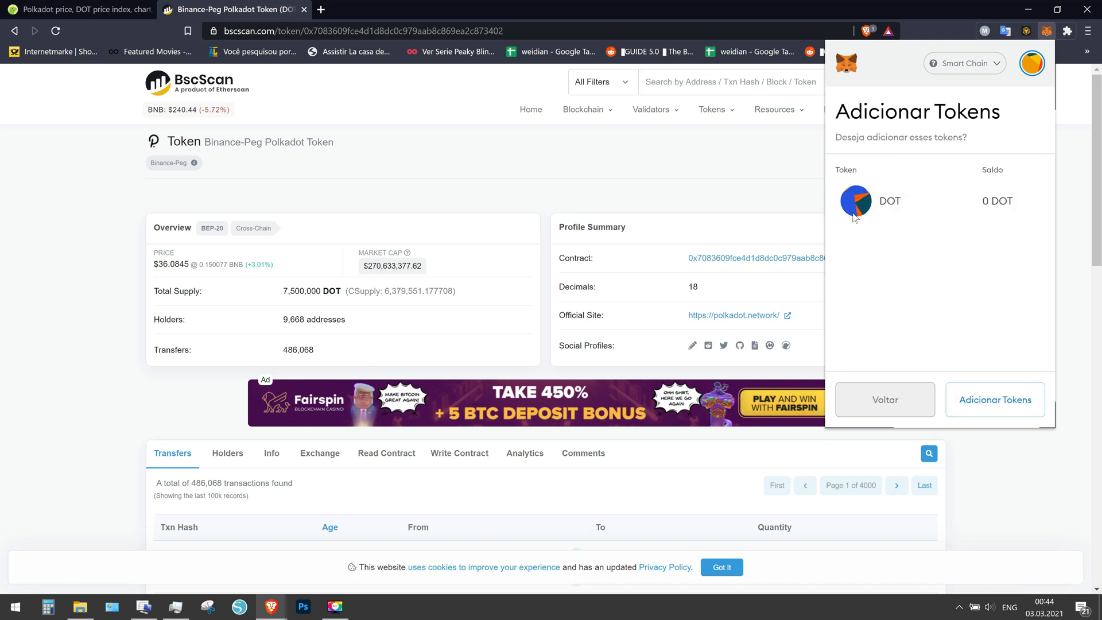
pyautogui.click(995, 399)
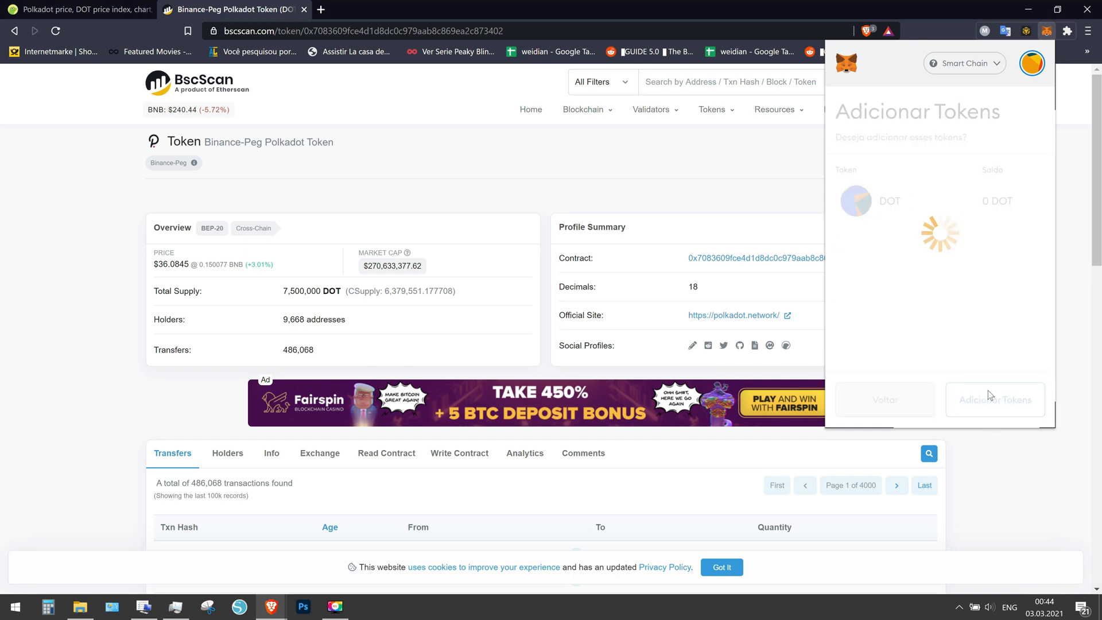
# Step: Return to the account overview and scroll the assets to find 0 DOT
pyautogui.click(994, 400)
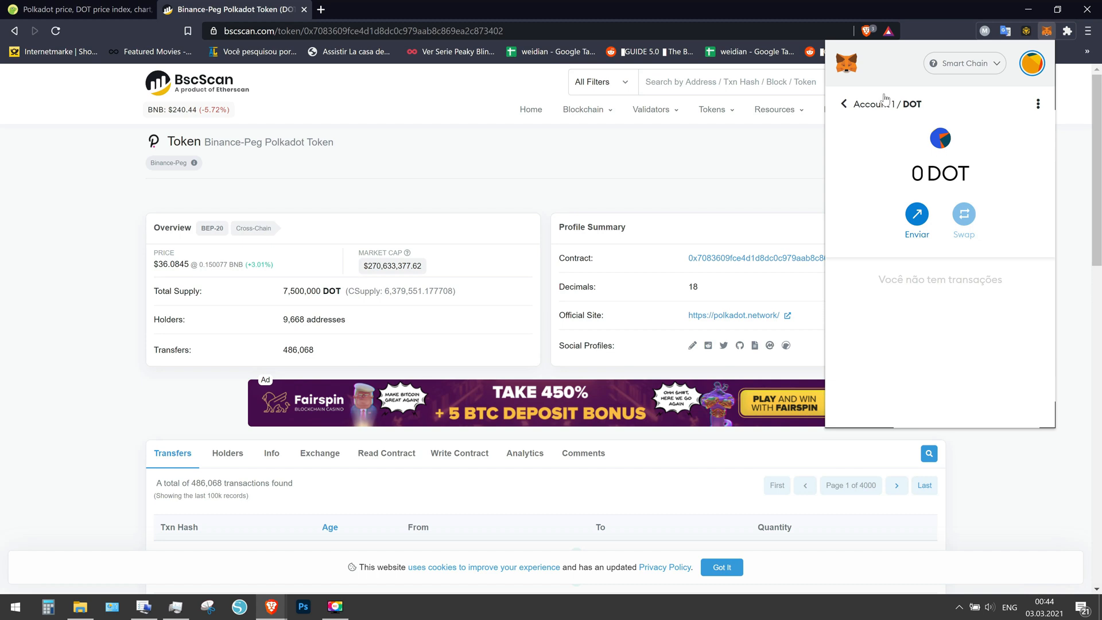
pyautogui.click(843, 103)
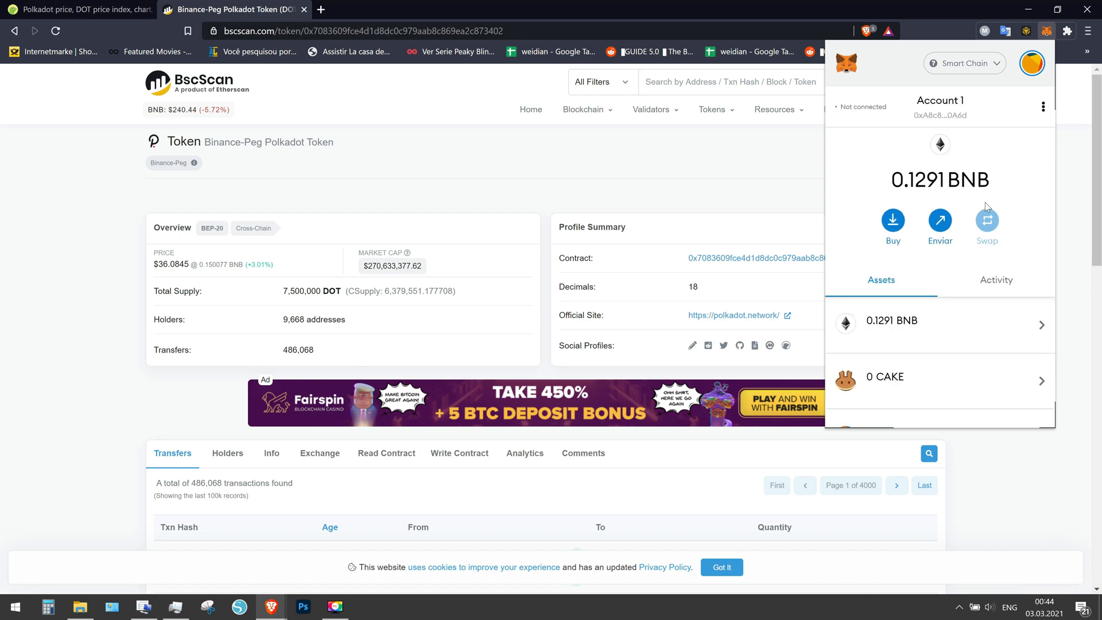
pyautogui.scroll(-3)
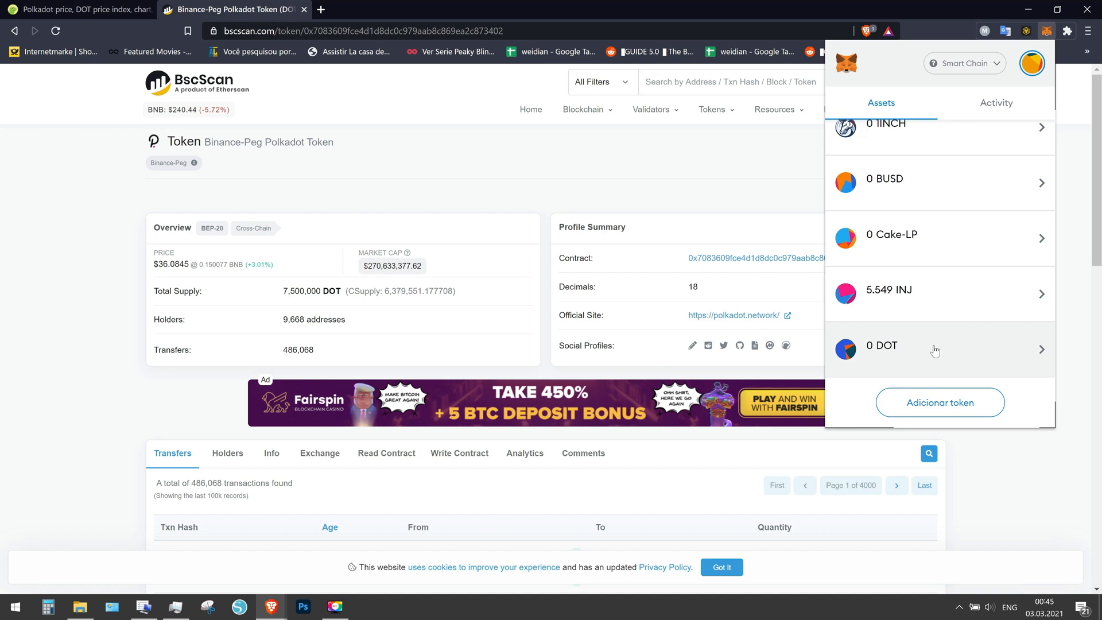
pyautogui.moveTo(911, 356)
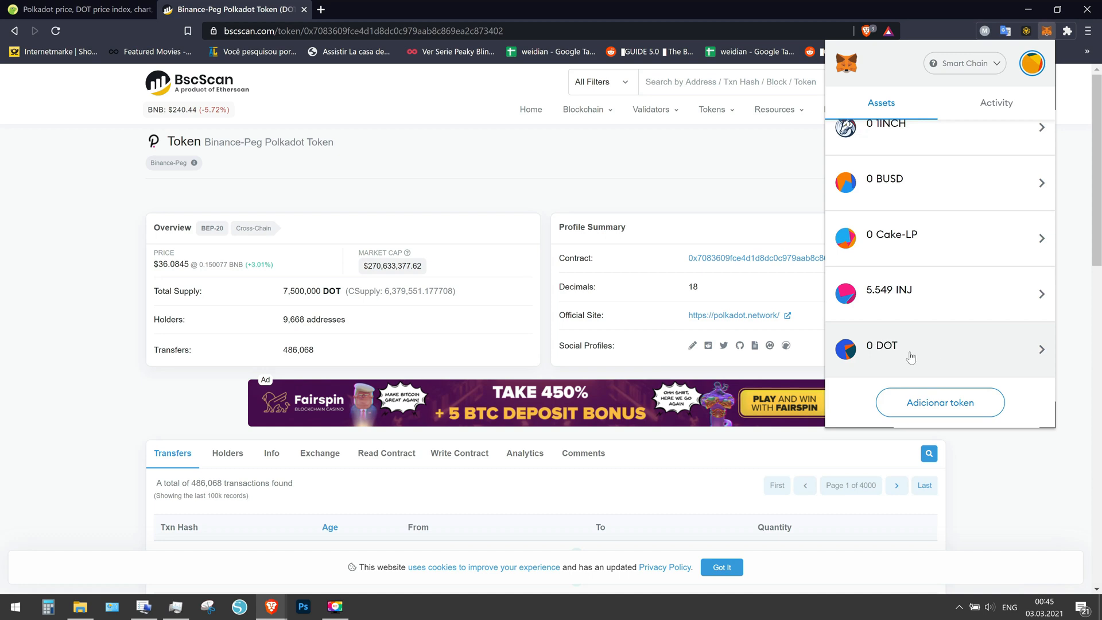
pyautogui.moveTo(878, 349)
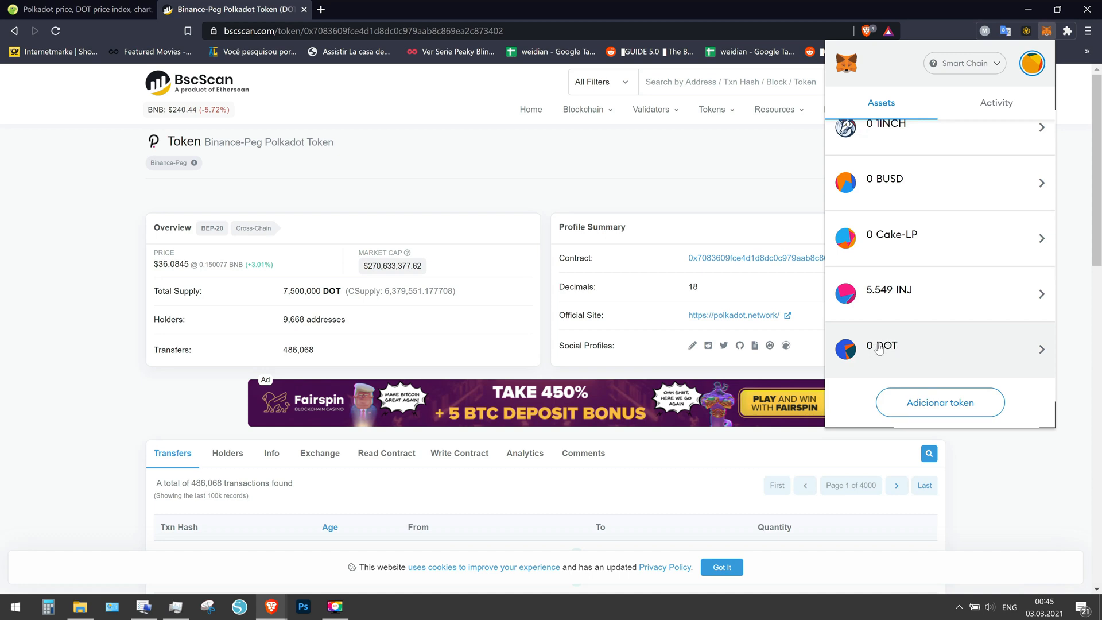